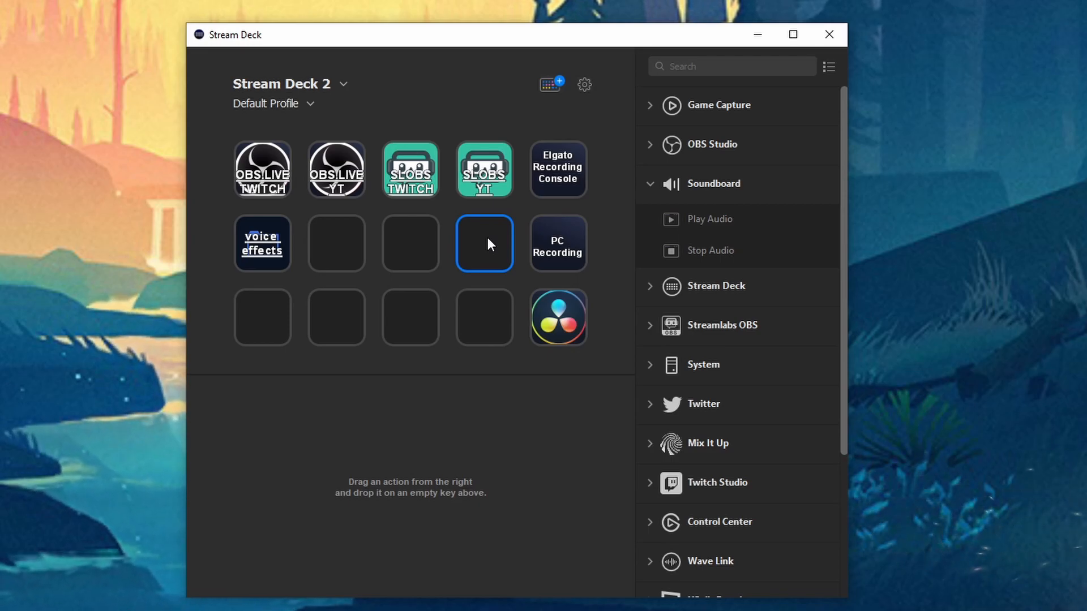
{"action": "mouse_move", "coordinate": [536, 187]}
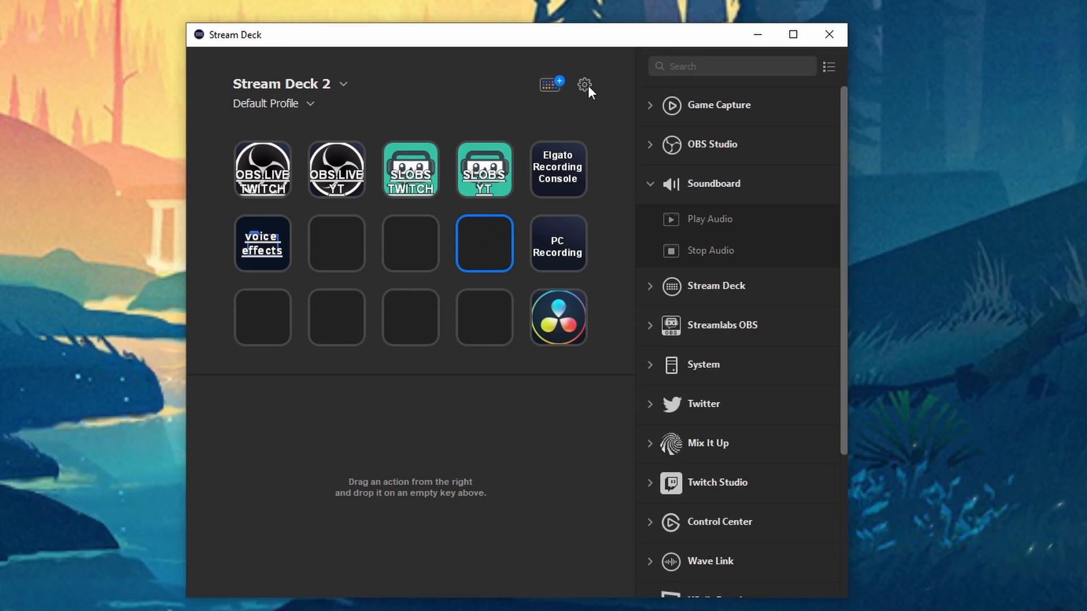
Step: Show the General preferences listing software version 5.0.1.14252 and the Stream Deck 2 device
{"action": "left_click", "coordinate": [584, 85]}
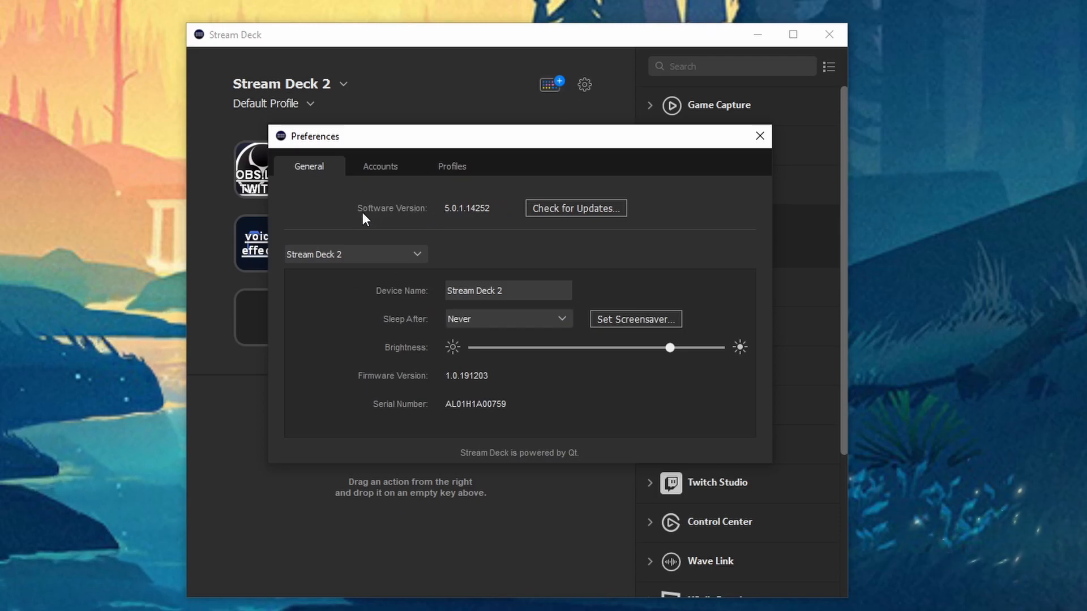
{"action": "mouse_move", "coordinate": [456, 221]}
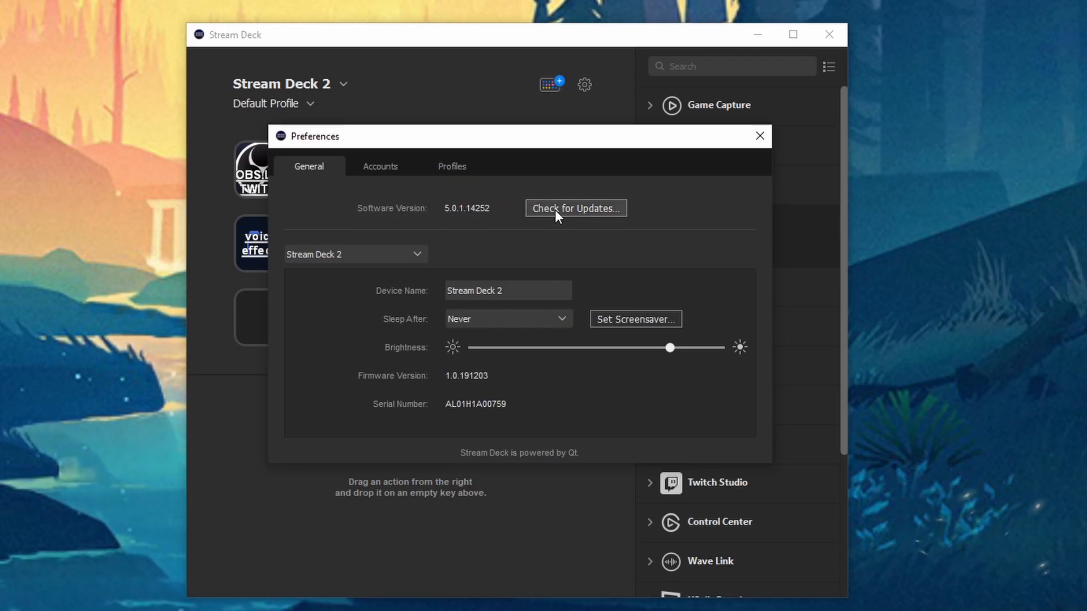
{"action": "mouse_move", "coordinate": [760, 136]}
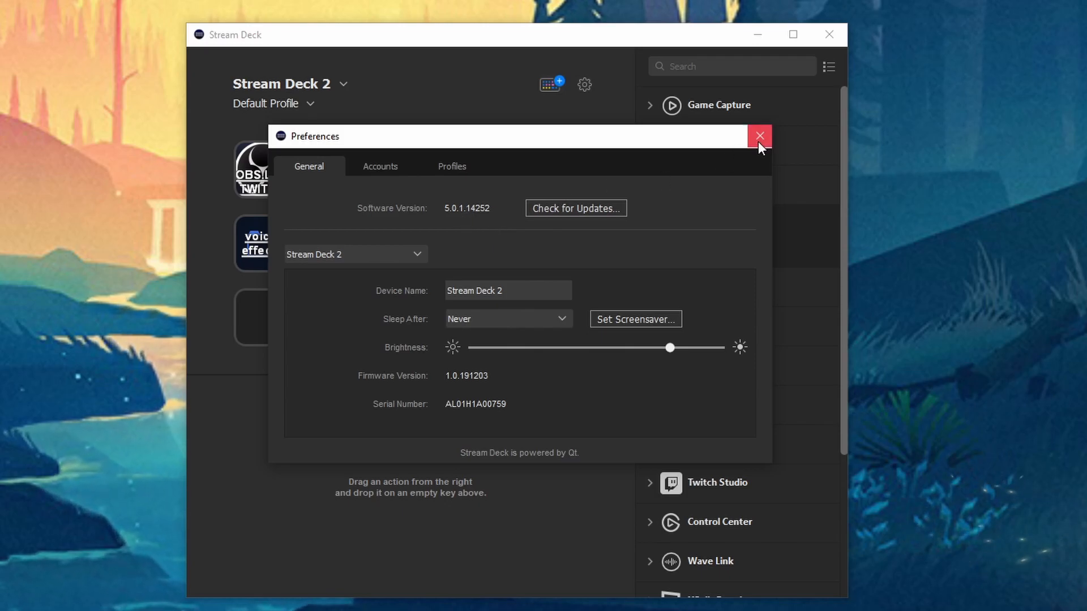
Step: Leave Preferences and bring up the Store's Discover page featuring Welcome to Stream Deck 5.0
{"action": "left_click", "coordinate": [758, 136]}
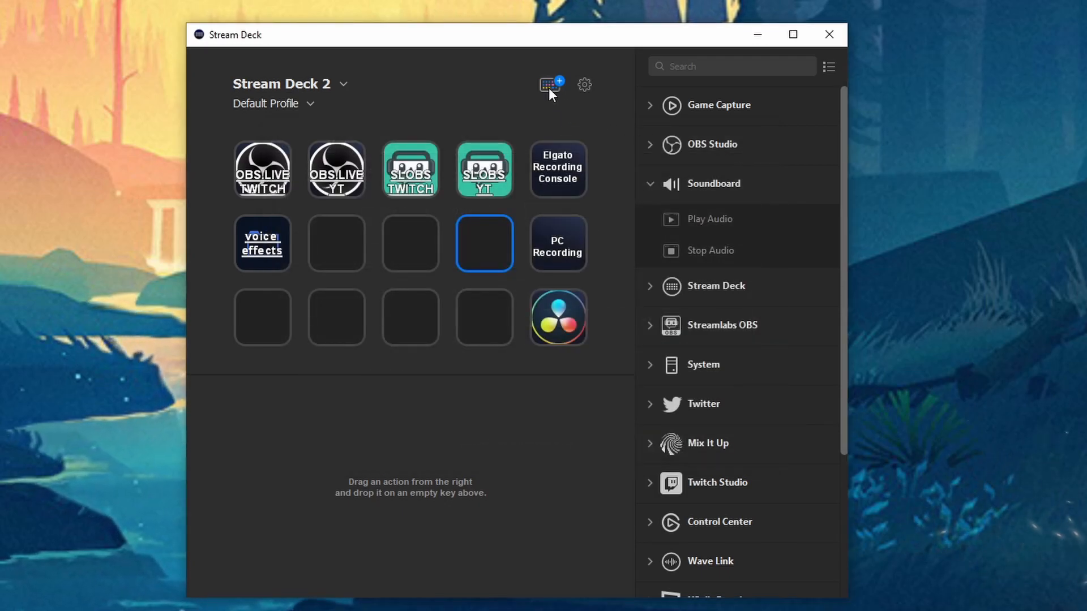
{"action": "mouse_move", "coordinate": [551, 85]}
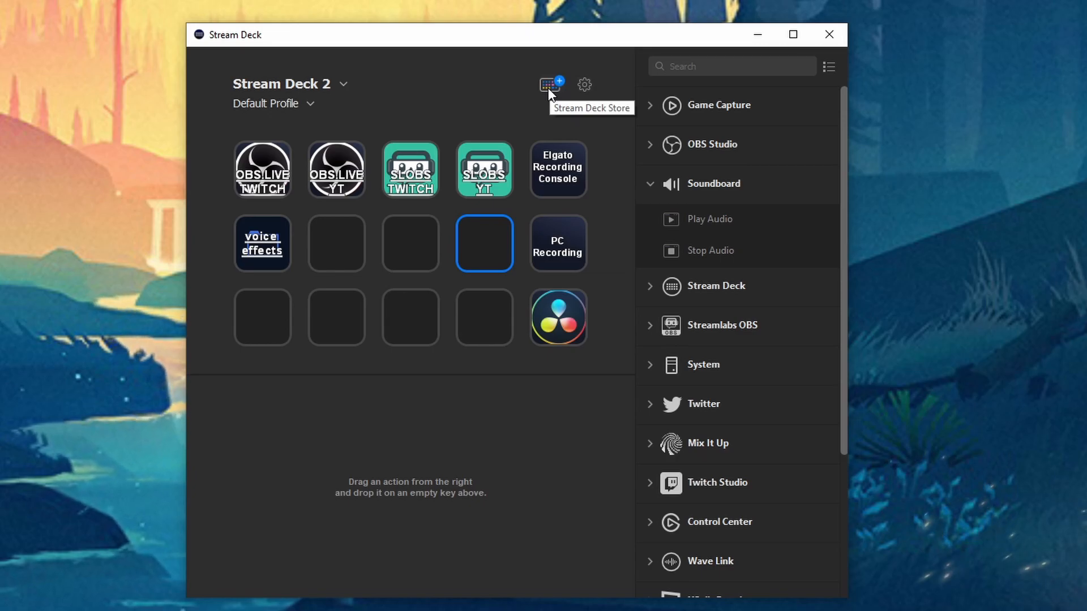
{"action": "left_click", "coordinate": [548, 85]}
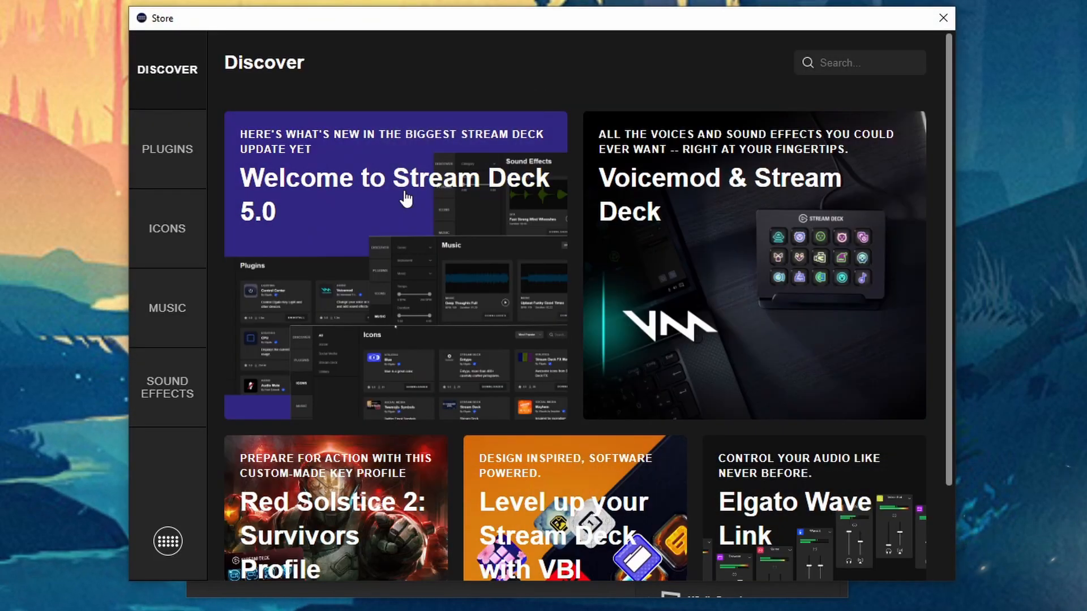
{"action": "mouse_move", "coordinate": [636, 287]}
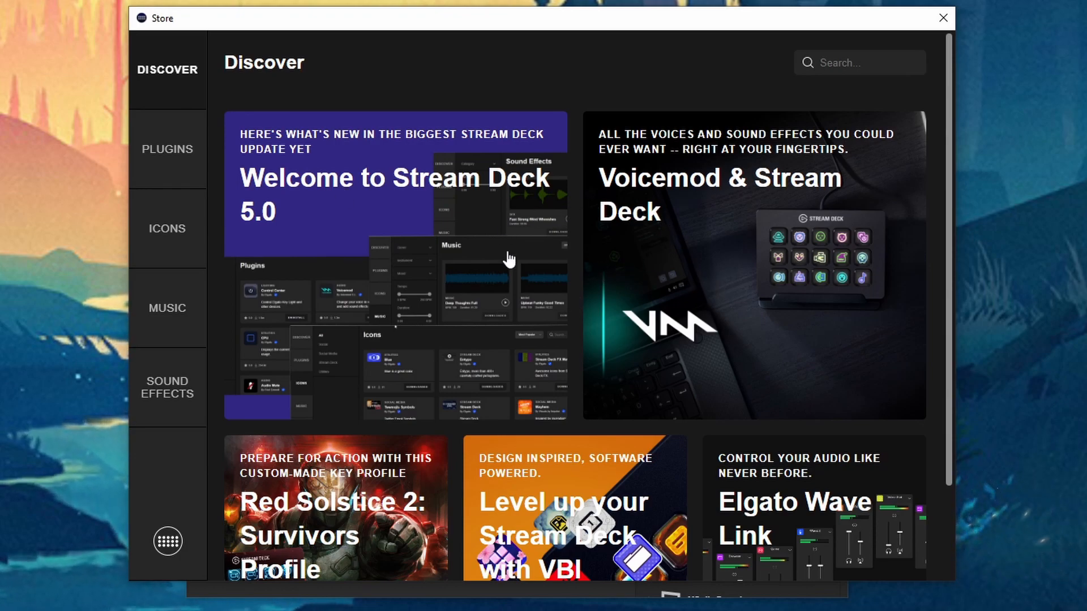
{"action": "mouse_move", "coordinate": [397, 232]}
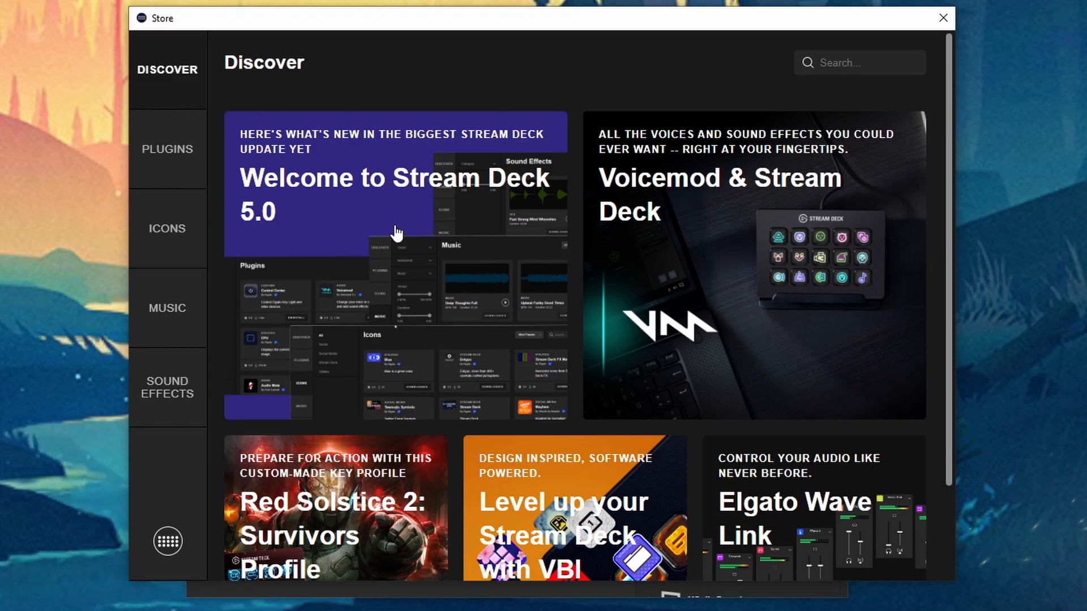
{"action": "mouse_move", "coordinate": [741, 249]}
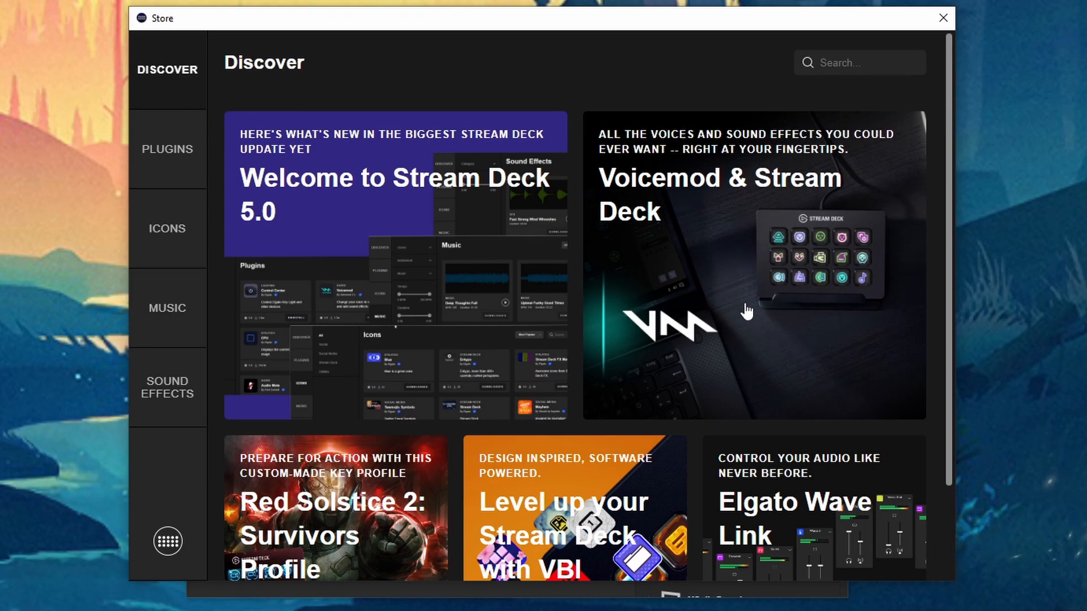
{"action": "mouse_move", "coordinate": [741, 257]}
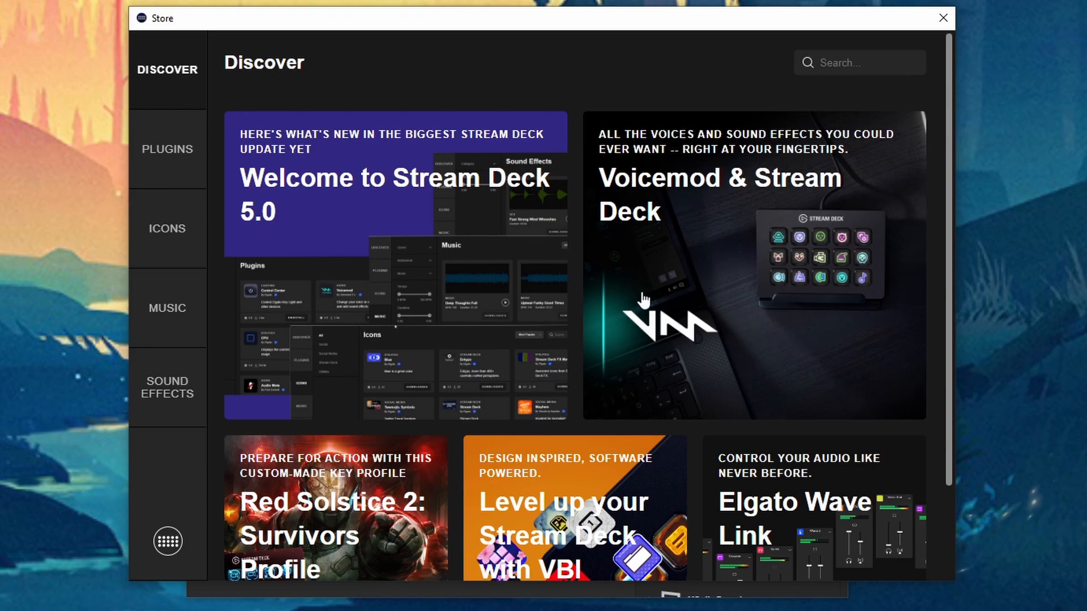
{"action": "mouse_move", "coordinate": [190, 134]}
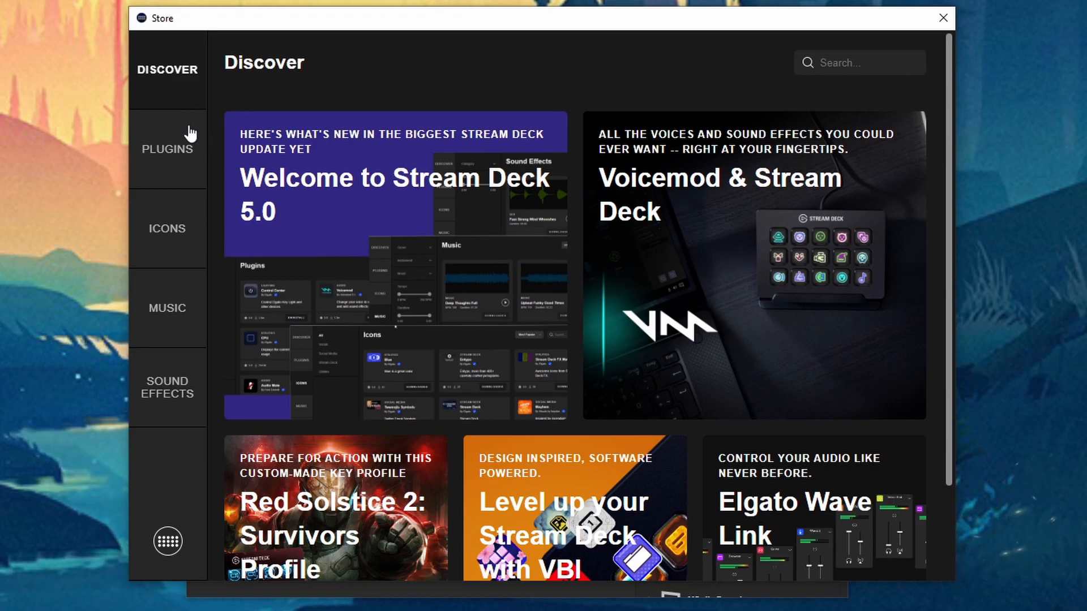
{"action": "mouse_move", "coordinate": [160, 414]}
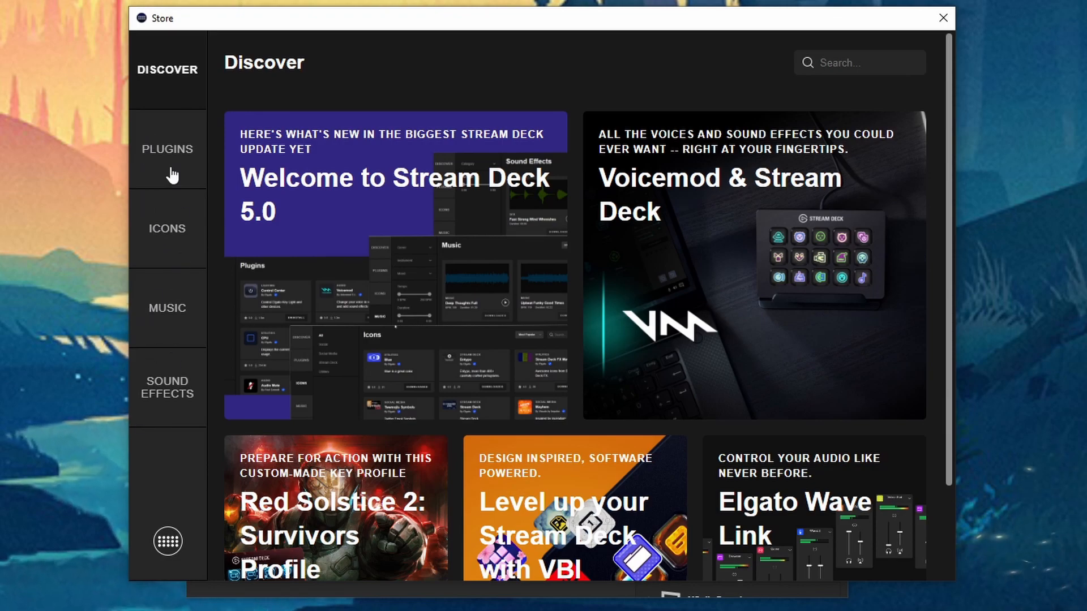
{"action": "mouse_move", "coordinate": [172, 160]}
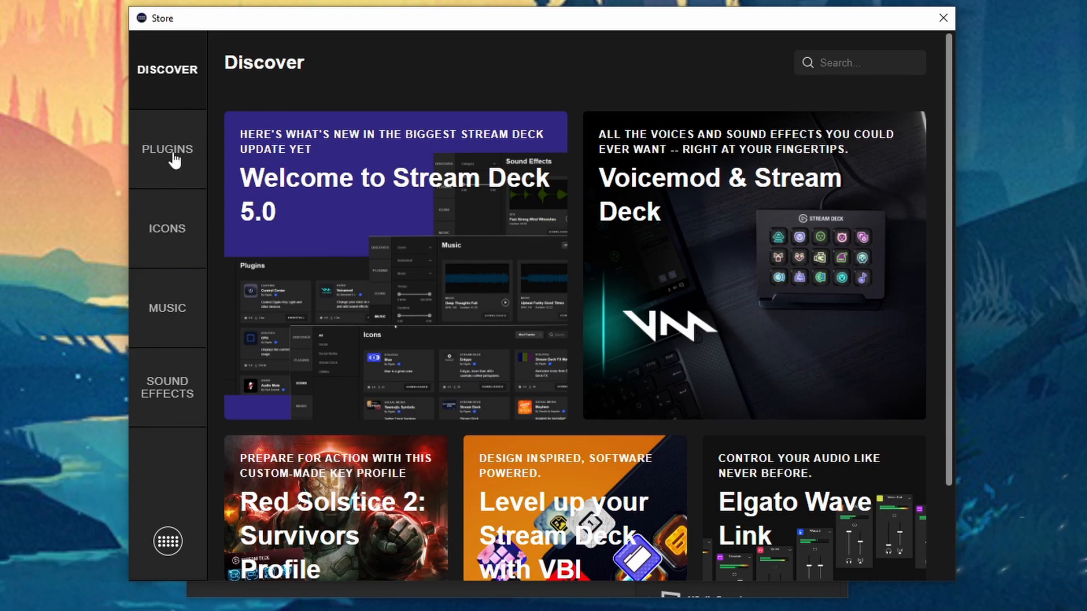
Step: Filter the Store's plugins to the Audio category, sorted by Most Popular, and review the whole list
{"action": "left_click", "coordinate": [166, 149]}
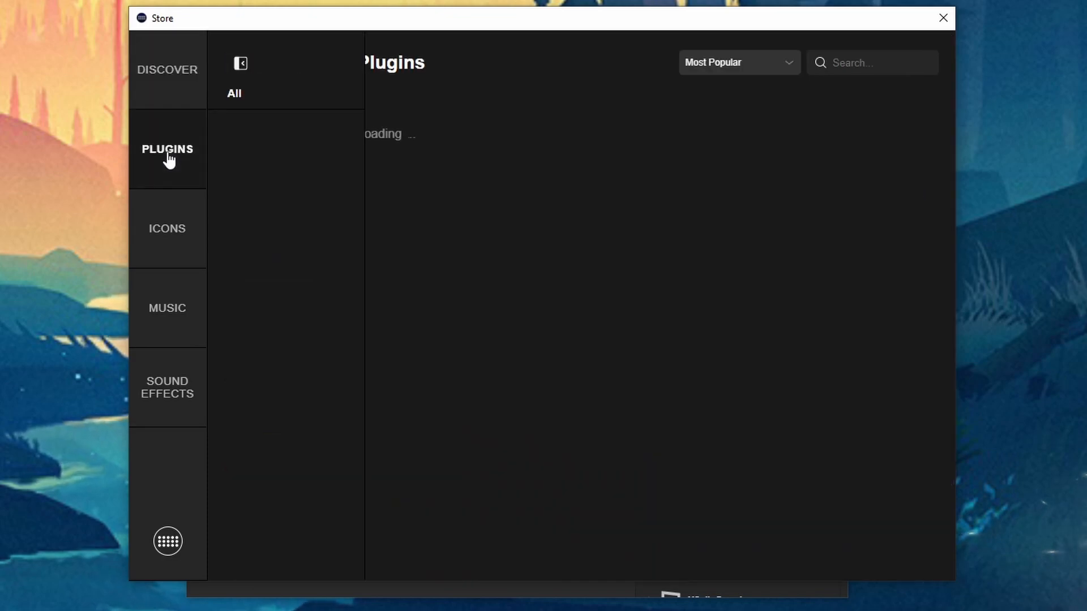
{"action": "left_click", "coordinate": [167, 150]}
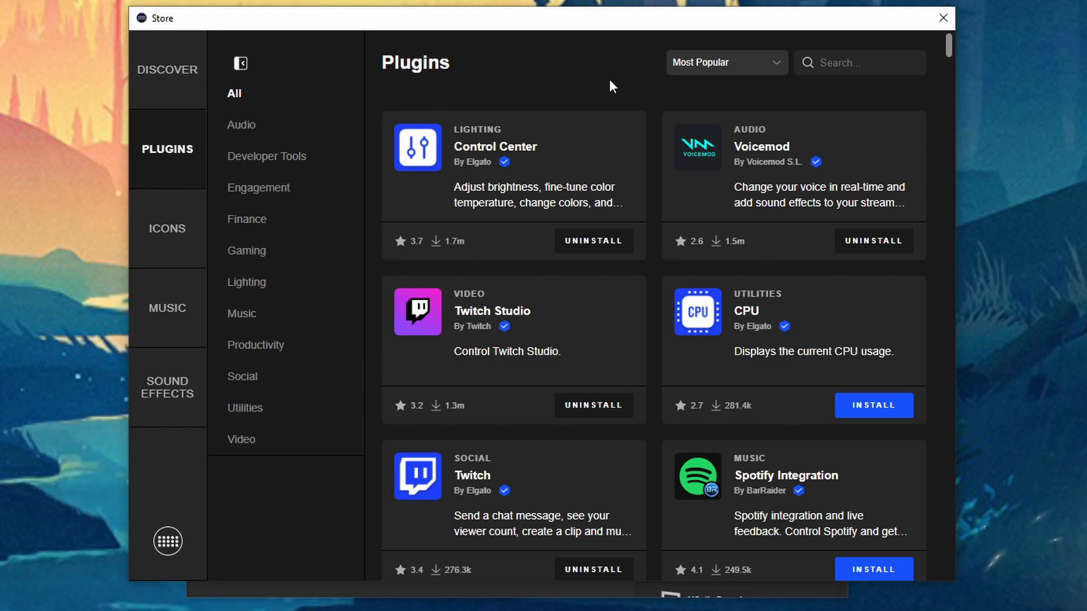
{"action": "mouse_move", "coordinate": [253, 434]}
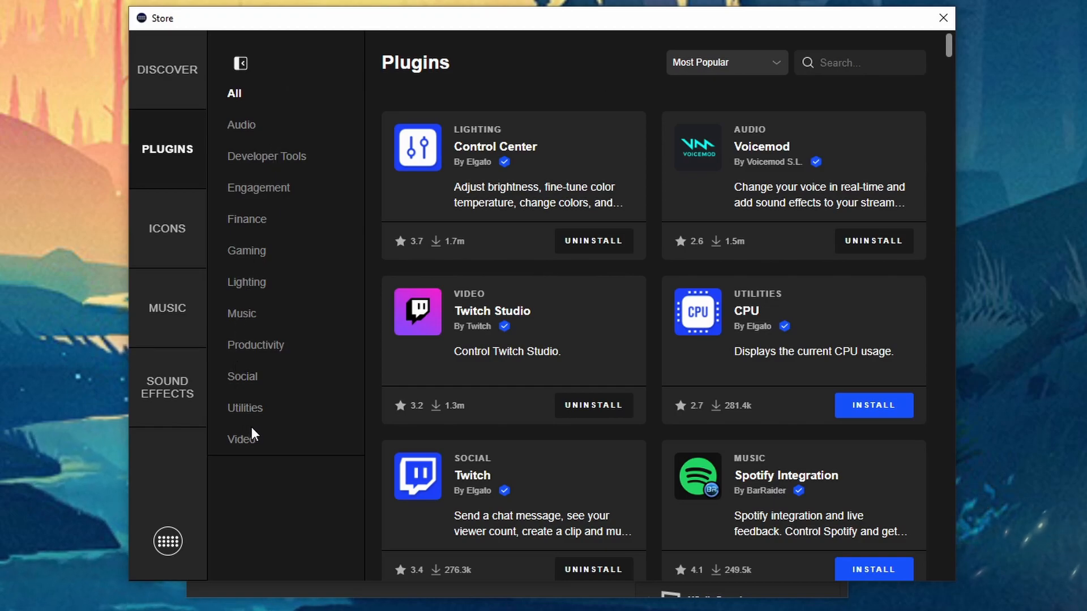
{"action": "mouse_move", "coordinate": [775, 68]}
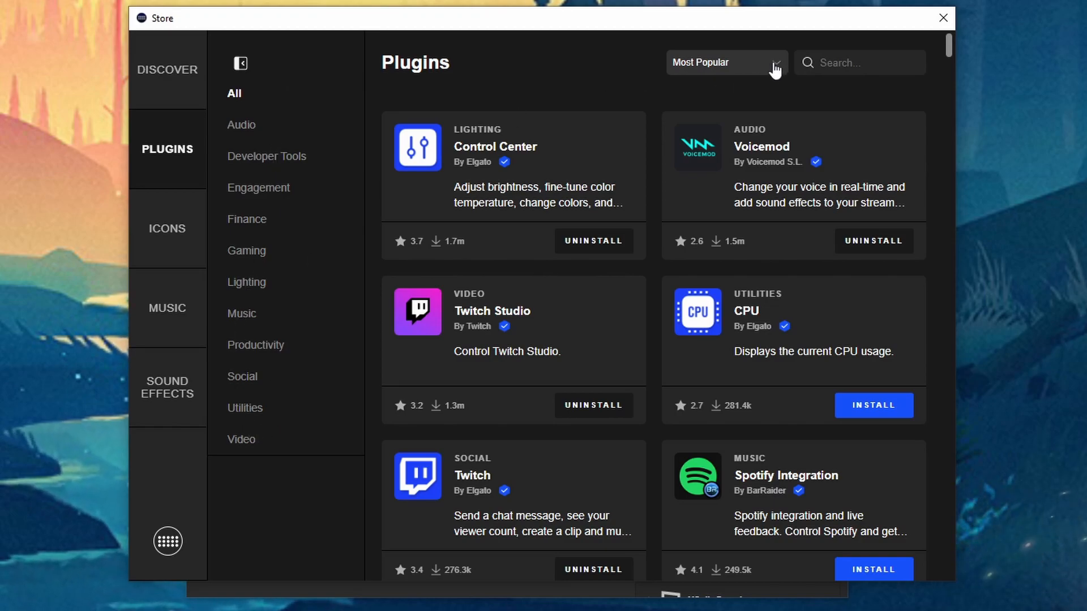
{"action": "left_click", "coordinate": [725, 63]}
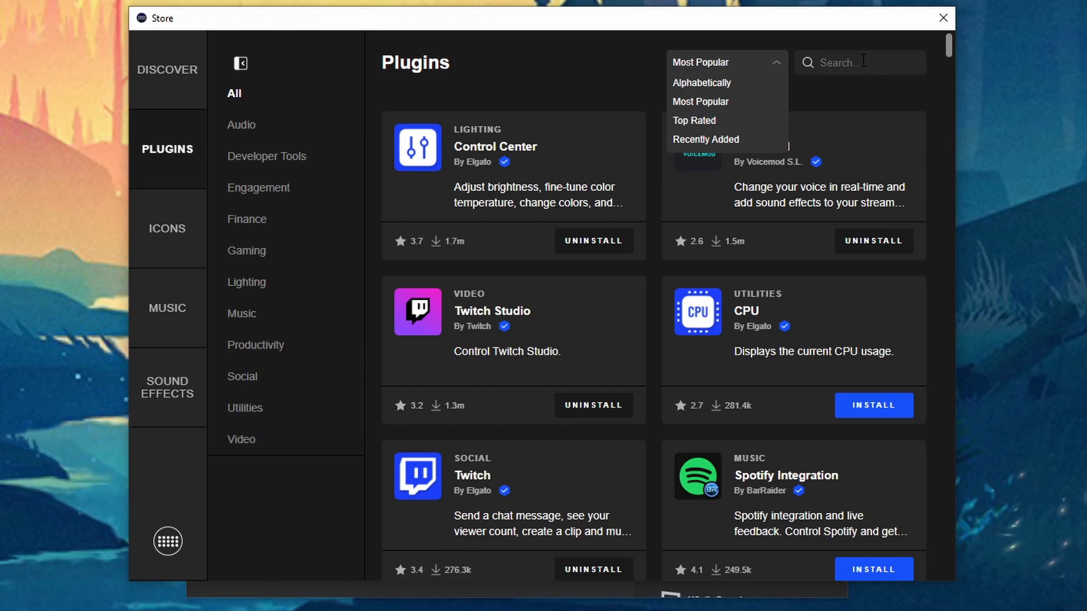
{"action": "mouse_move", "coordinate": [592, 70]}
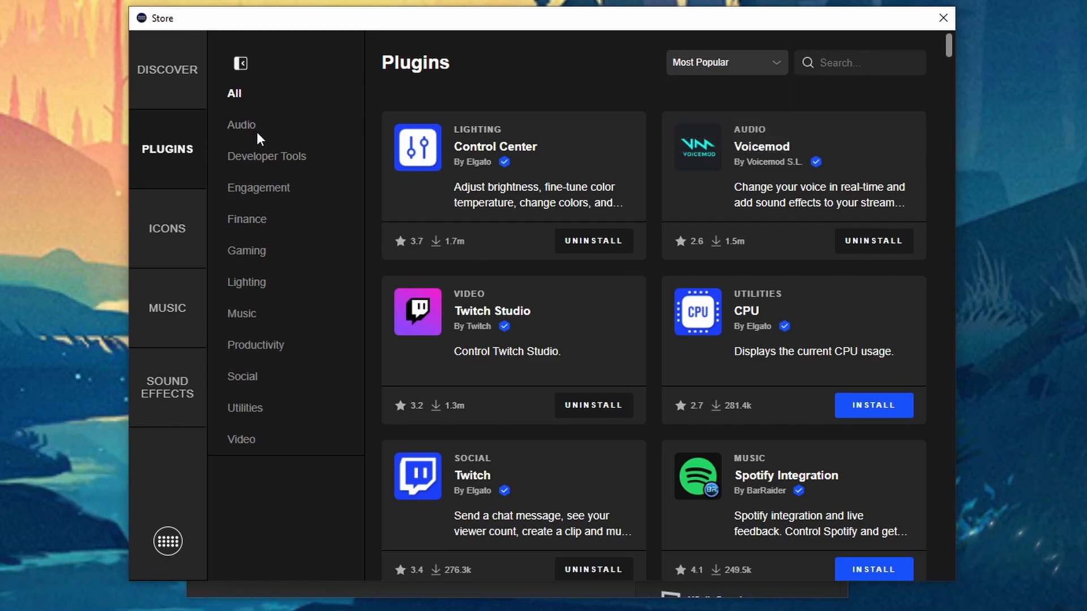
{"action": "left_click", "coordinate": [241, 124]}
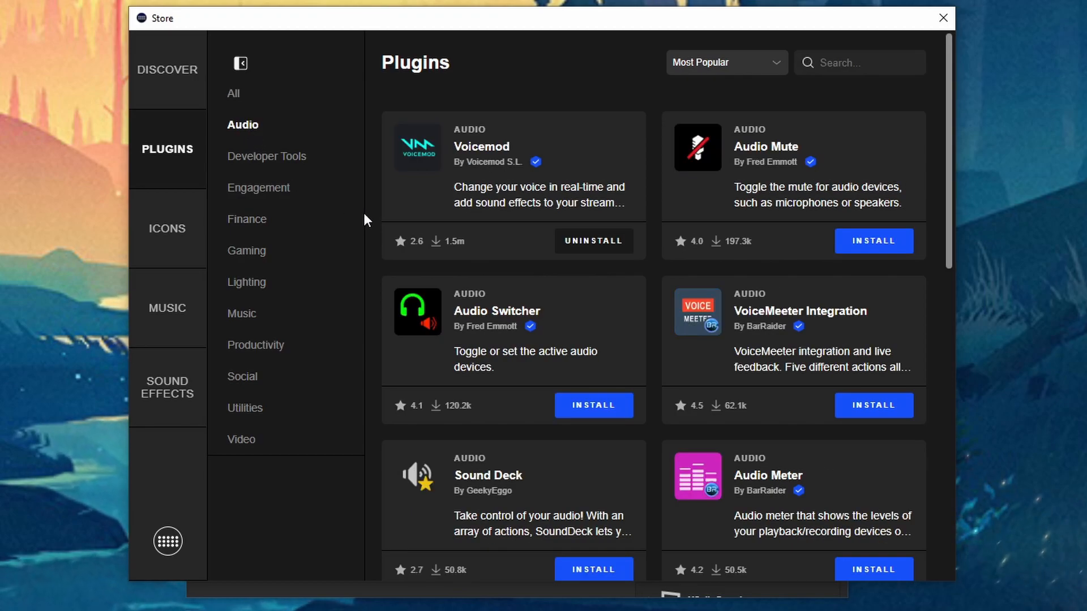
{"action": "mouse_move", "coordinate": [561, 269]}
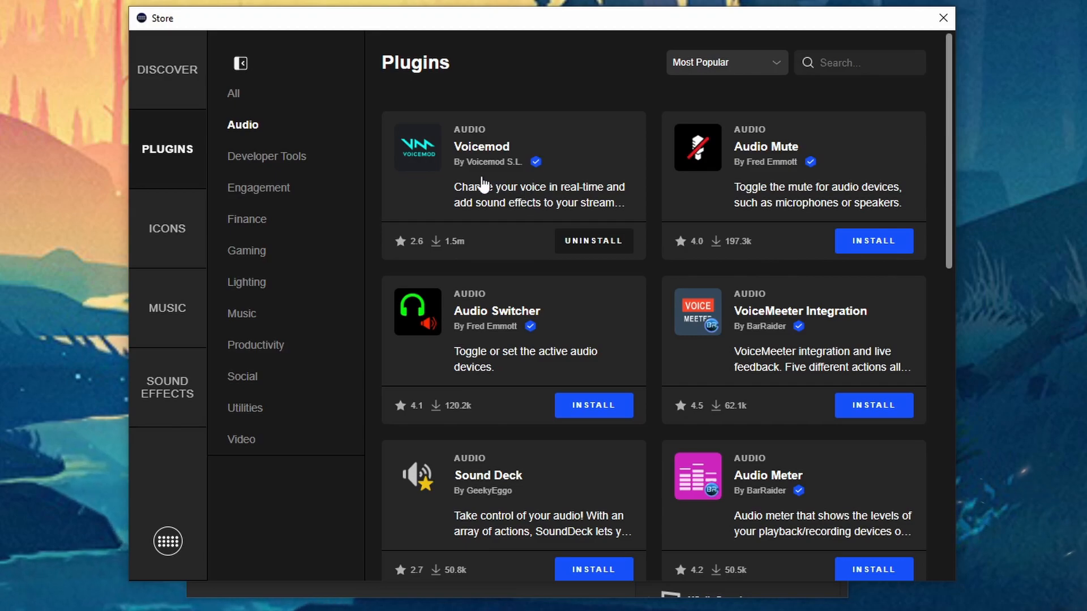
{"action": "mouse_move", "coordinate": [645, 211]}
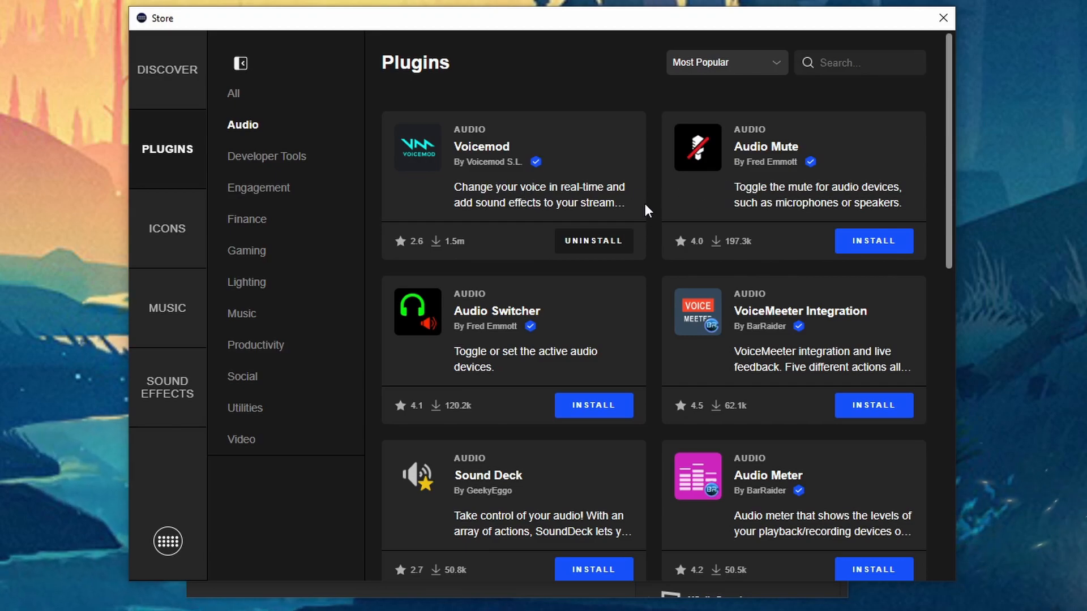
{"action": "scroll", "scroll_direction": "down", "scroll_amount": 3}
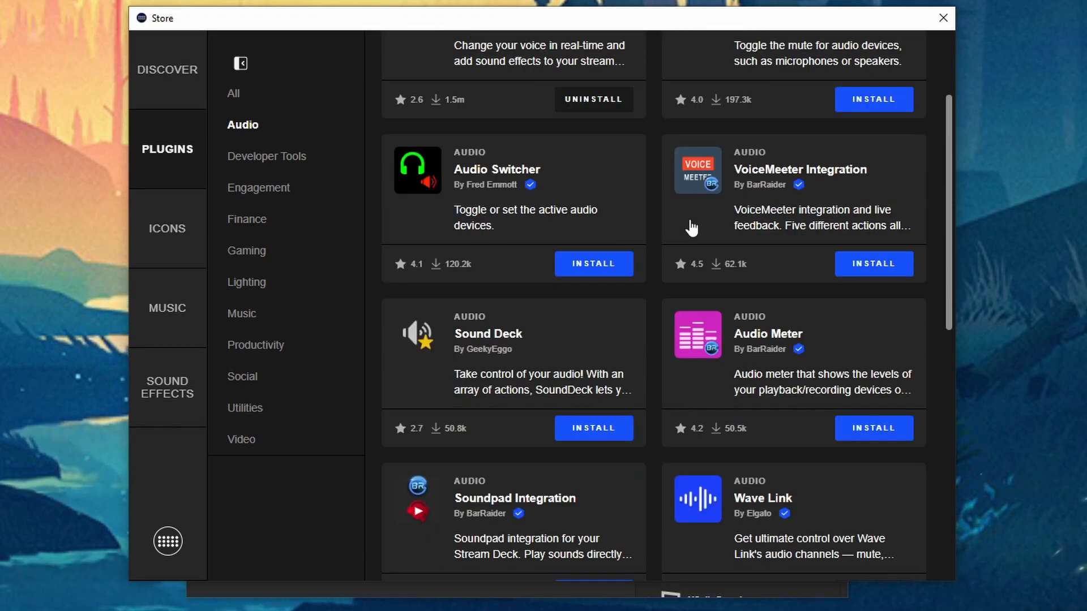
{"action": "scroll", "scroll_direction": "down", "scroll_amount": 3}
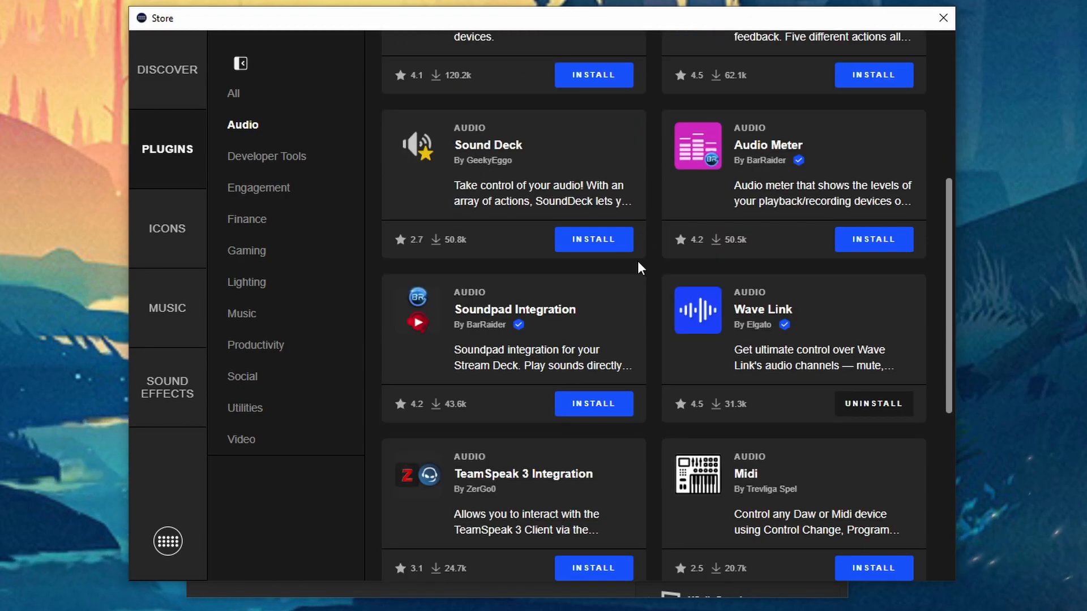
{"action": "scroll", "scroll_direction": "down", "scroll_amount": 3}
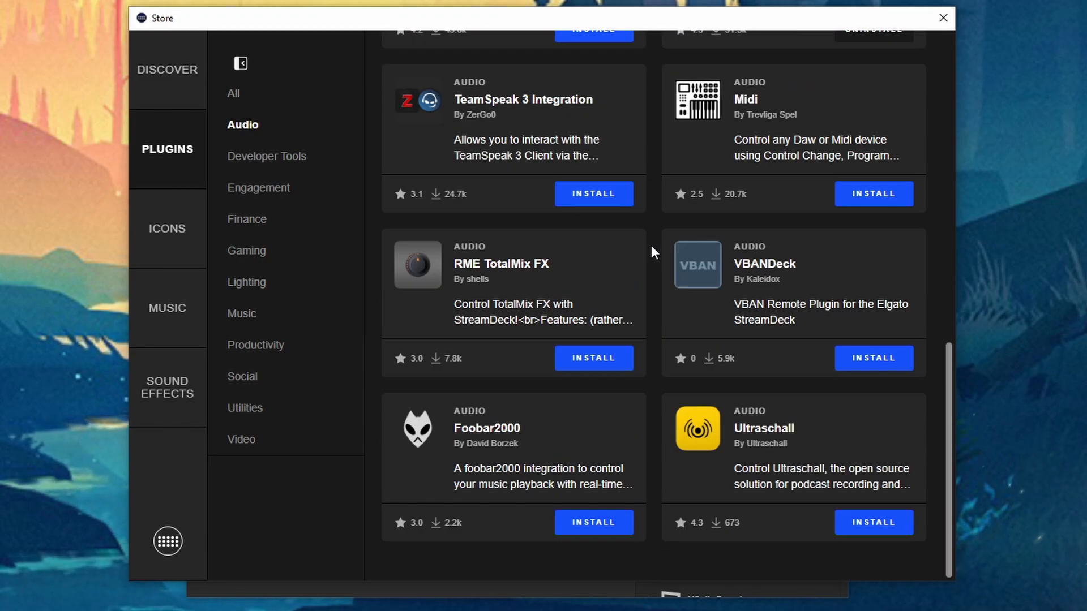
{"action": "mouse_move", "coordinate": [261, 172]}
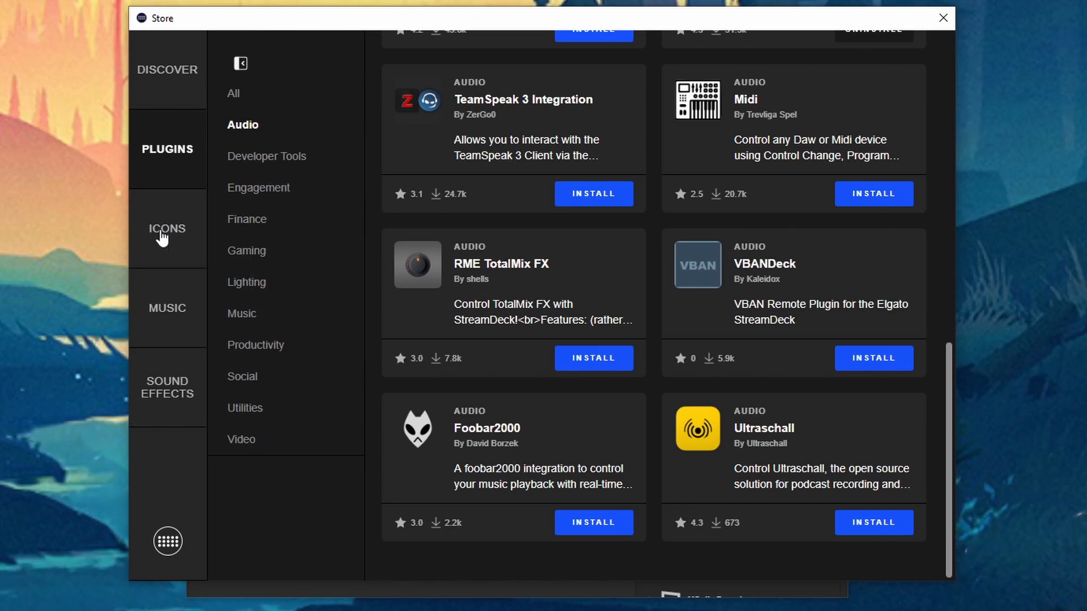
{"action": "left_click", "coordinate": [168, 229]}
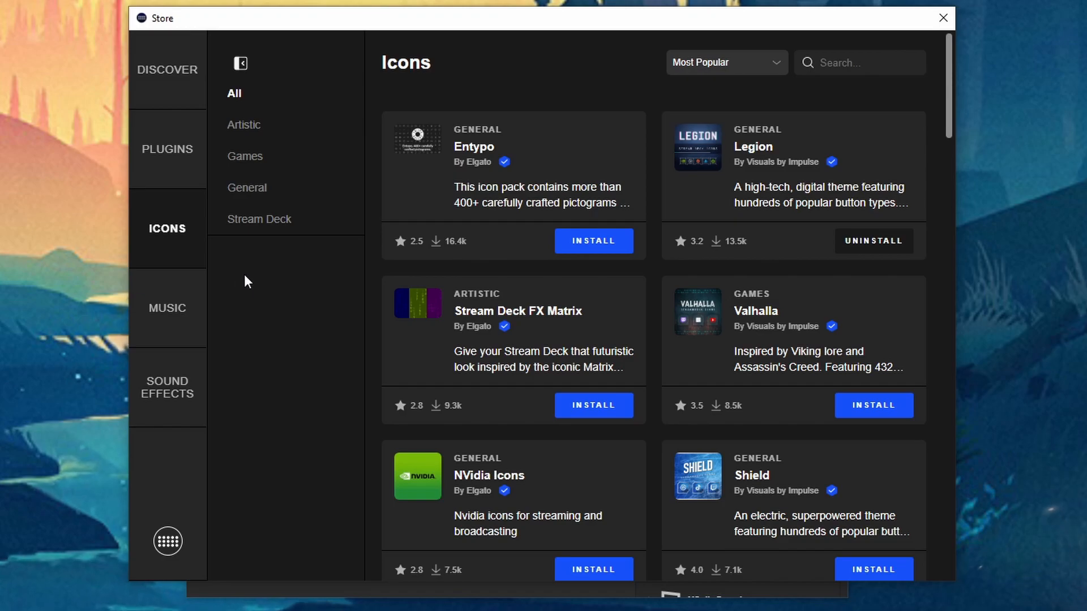
{"action": "mouse_move", "coordinate": [248, 144]}
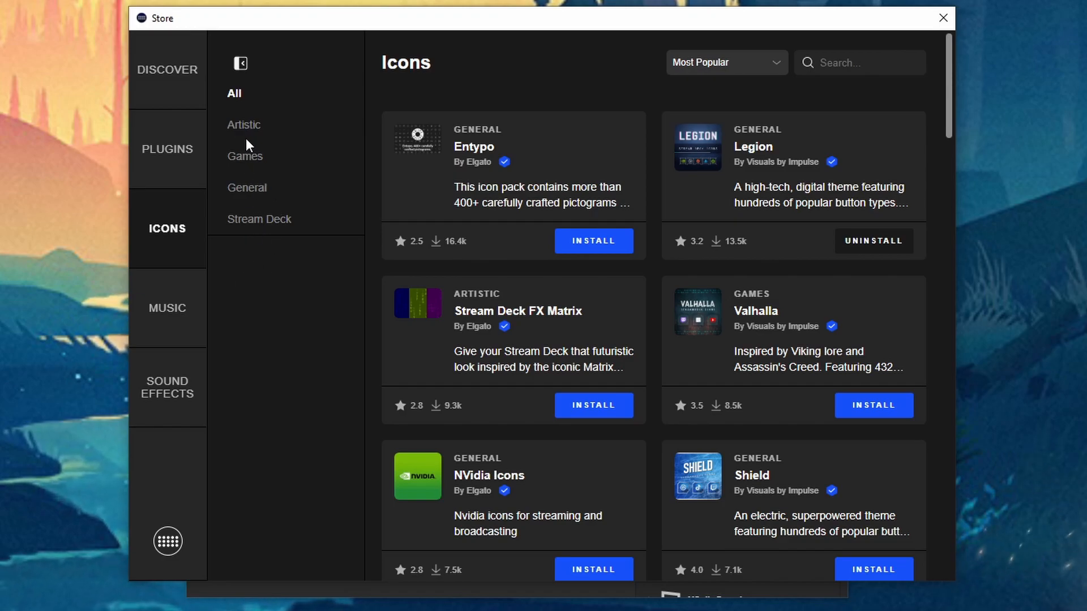
{"action": "left_click", "coordinate": [243, 124]}
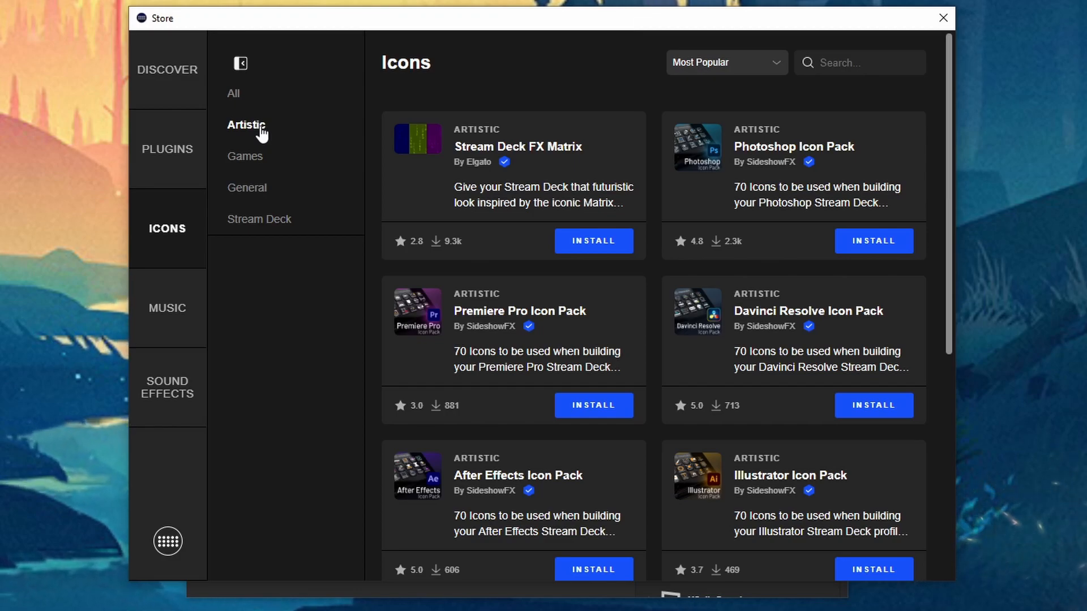
{"action": "left_click", "coordinate": [244, 156]}
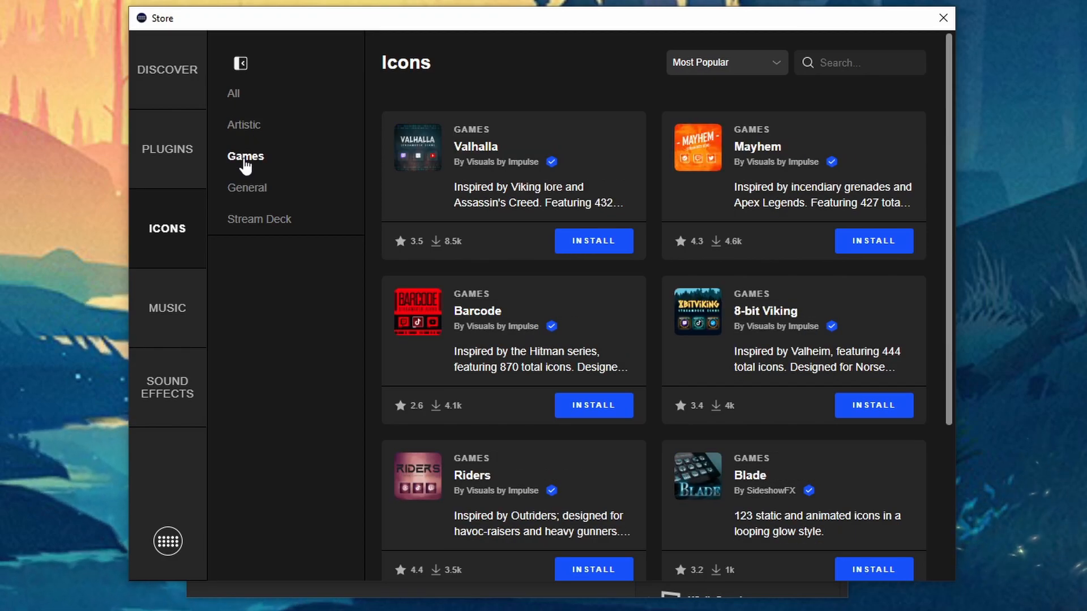
{"action": "scroll", "scroll_direction": "down", "scroll_amount": 3}
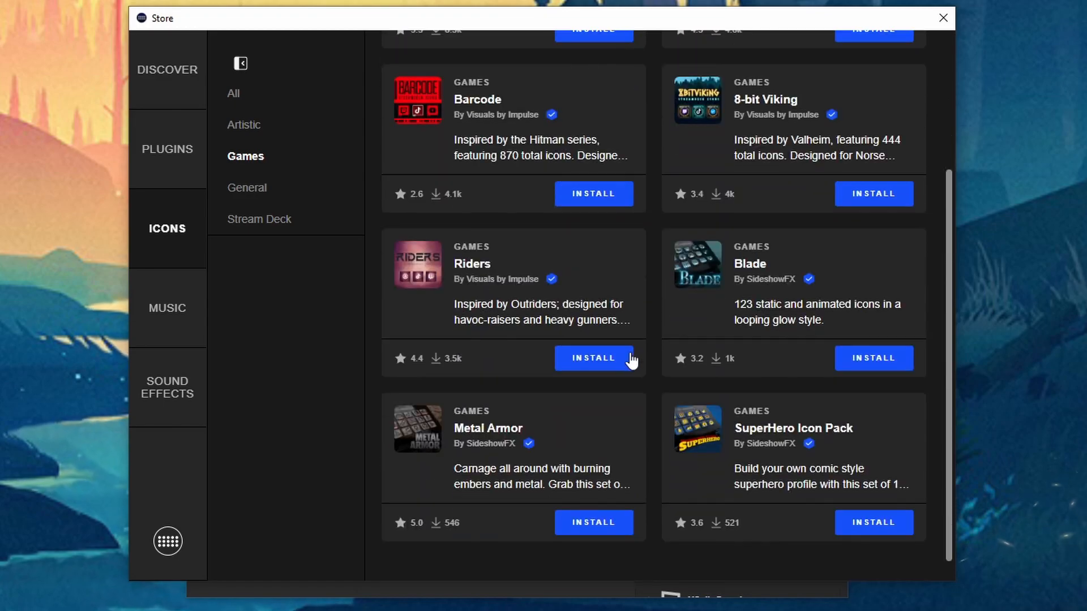
{"action": "mouse_move", "coordinate": [658, 360]}
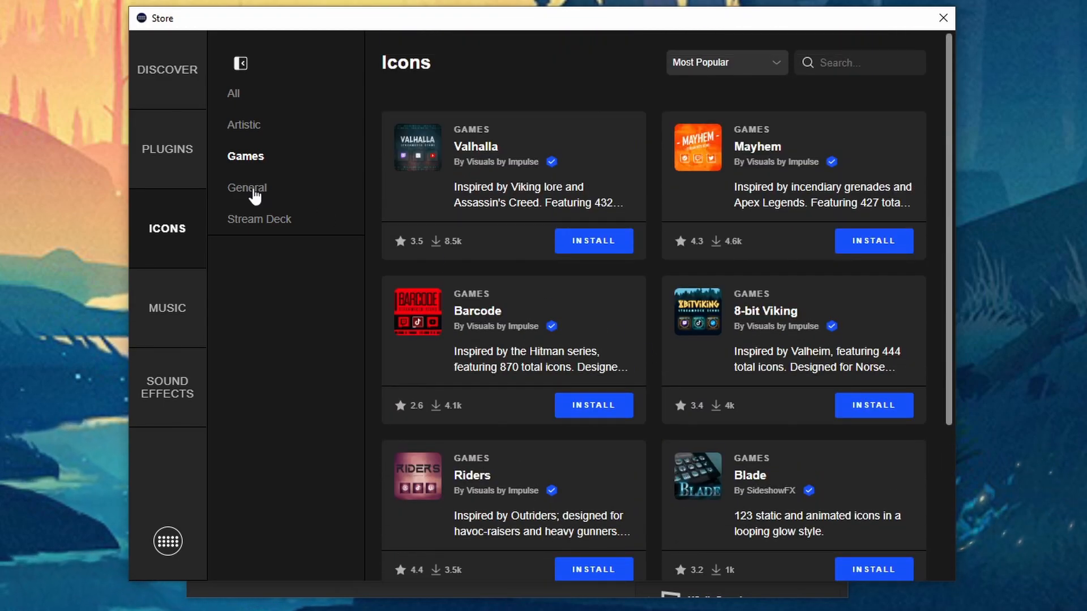
{"action": "left_click", "coordinate": [246, 188]}
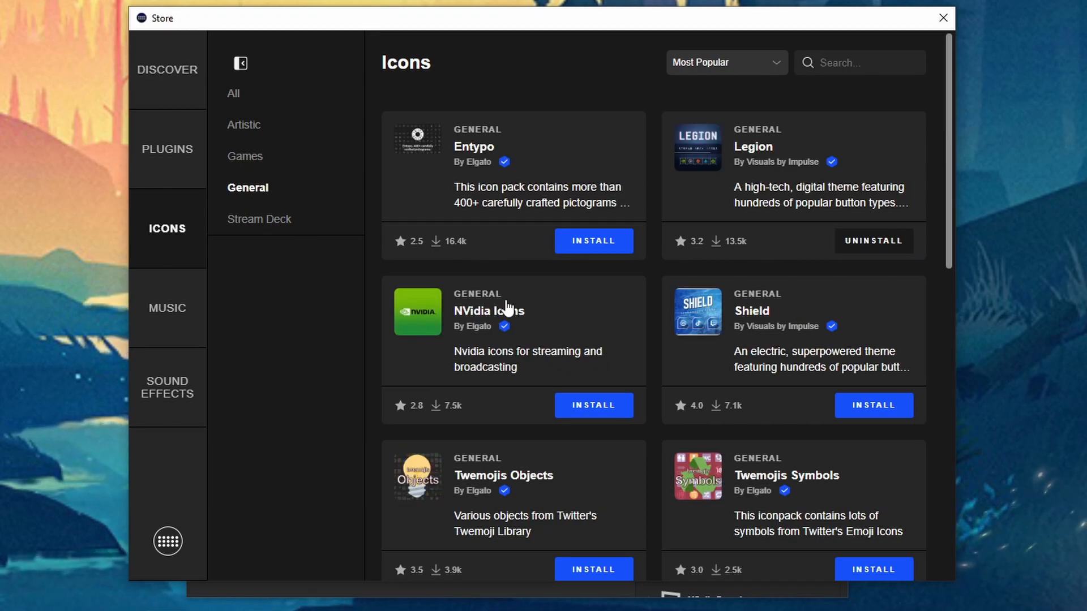
{"action": "scroll", "scroll_direction": "down", "scroll_amount": 3}
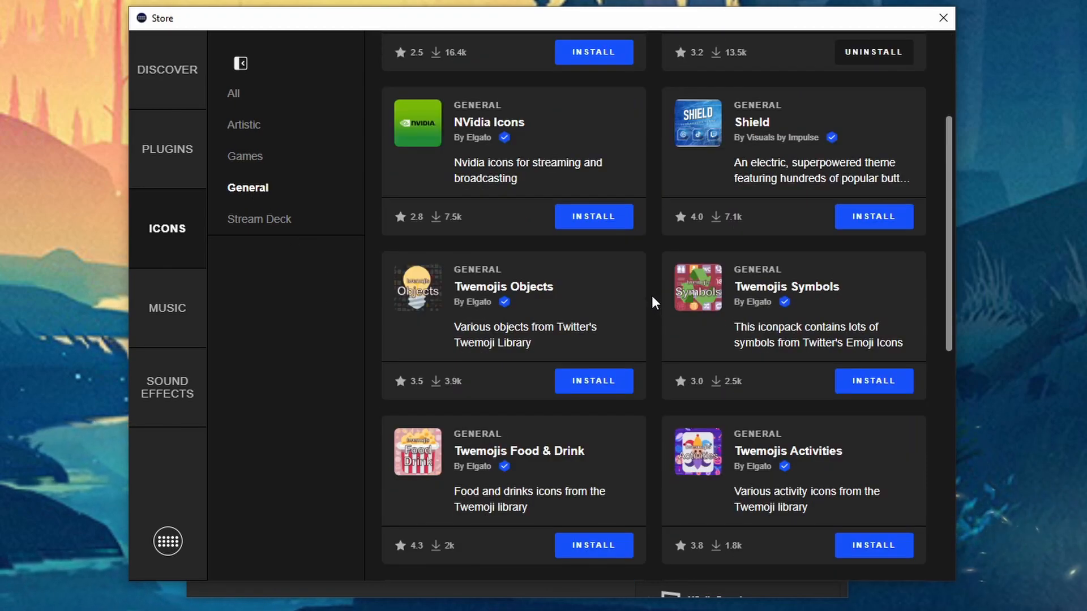
{"action": "scroll", "scroll_direction": "down", "scroll_amount": 3}
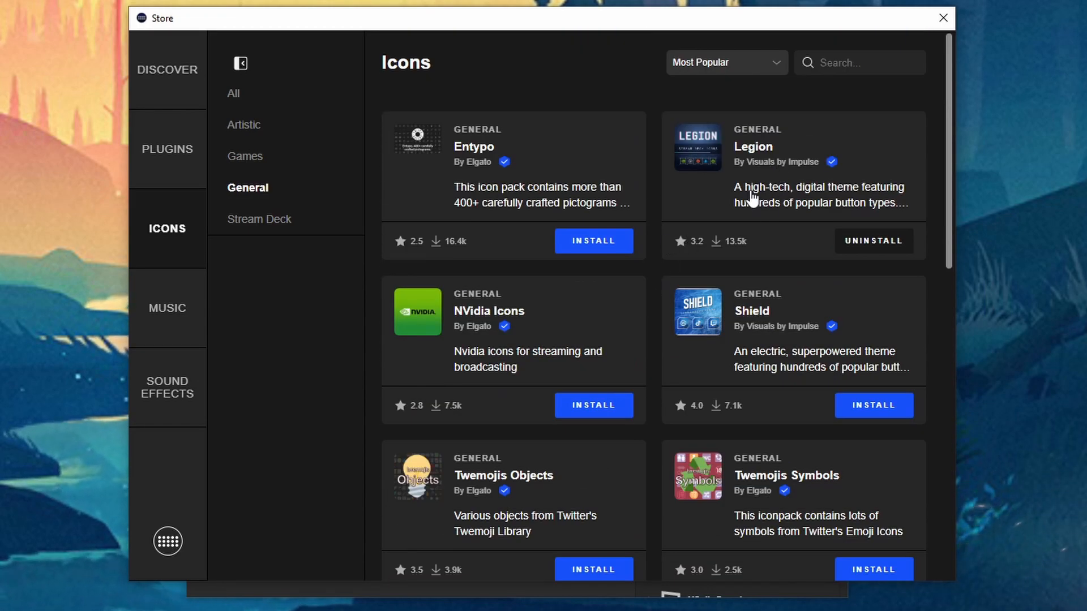
{"action": "left_click", "coordinate": [260, 219]}
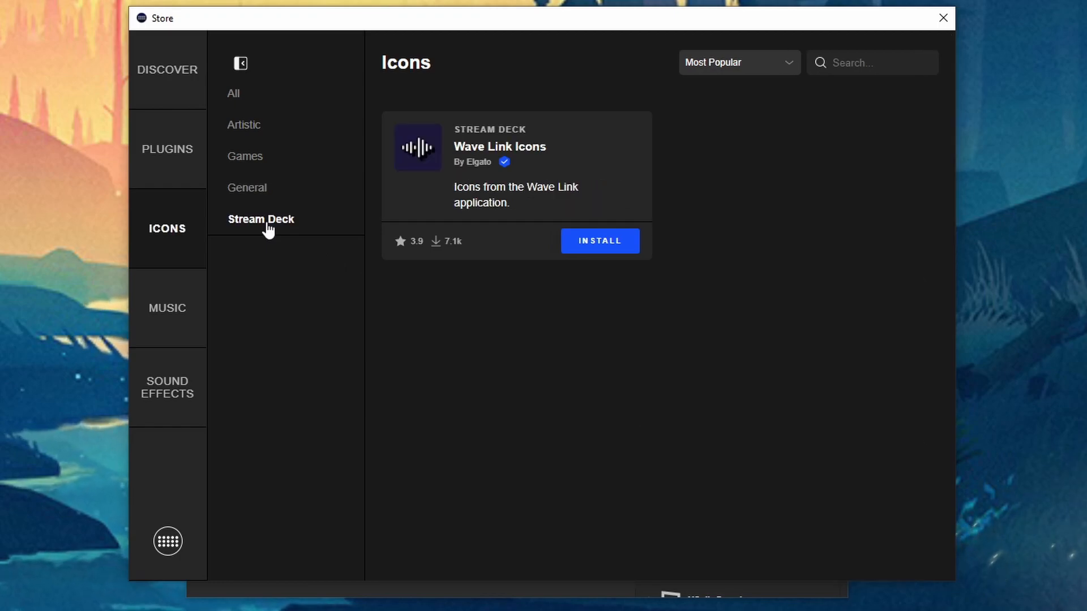
{"action": "mouse_move", "coordinate": [295, 196]}
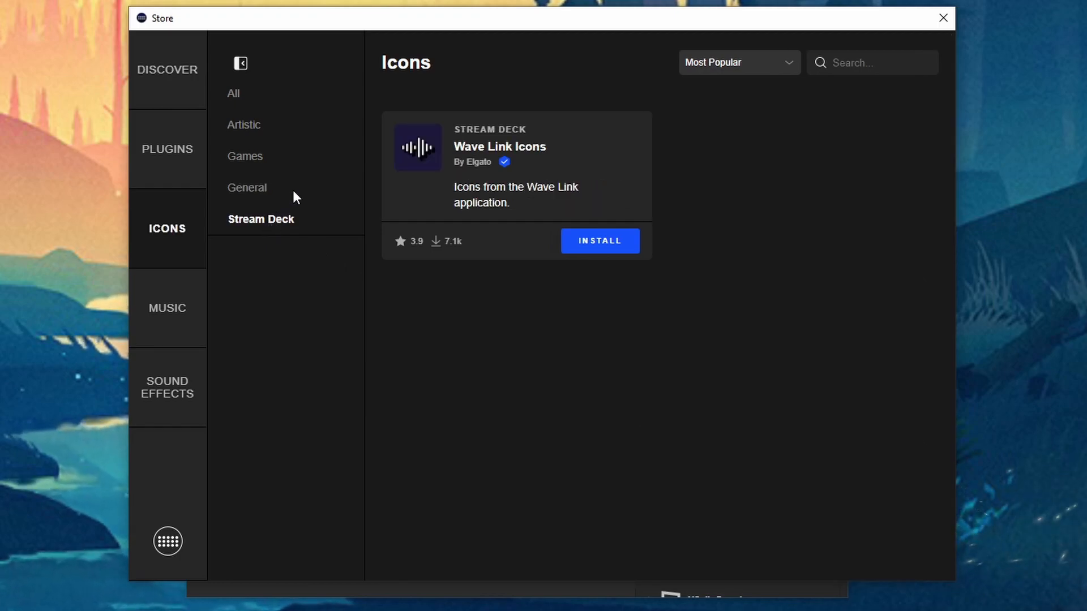
{"action": "left_click", "coordinate": [233, 93]}
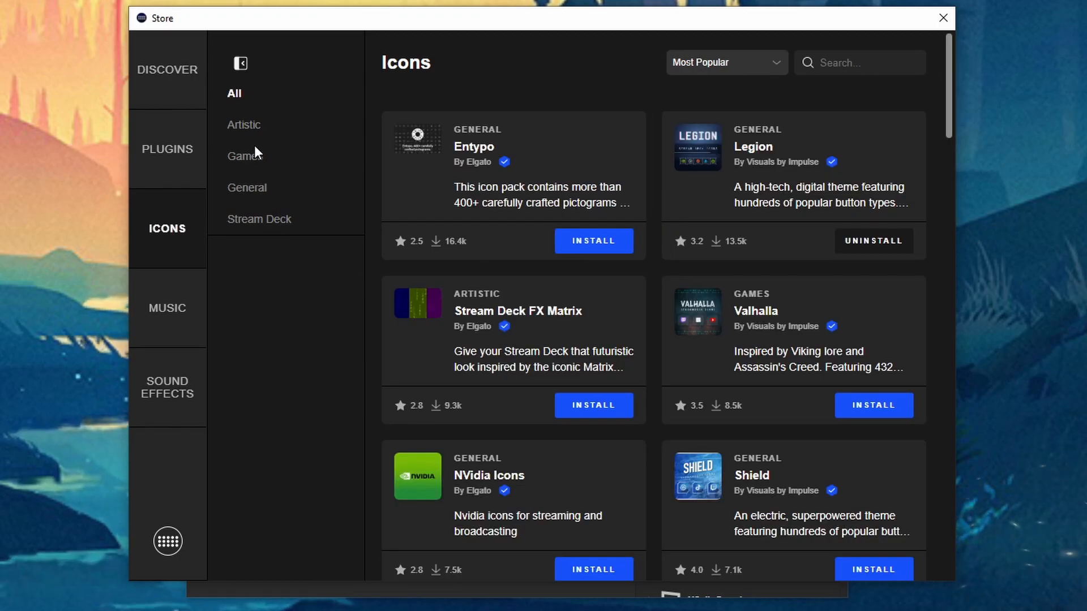
{"action": "mouse_move", "coordinate": [580, 270]}
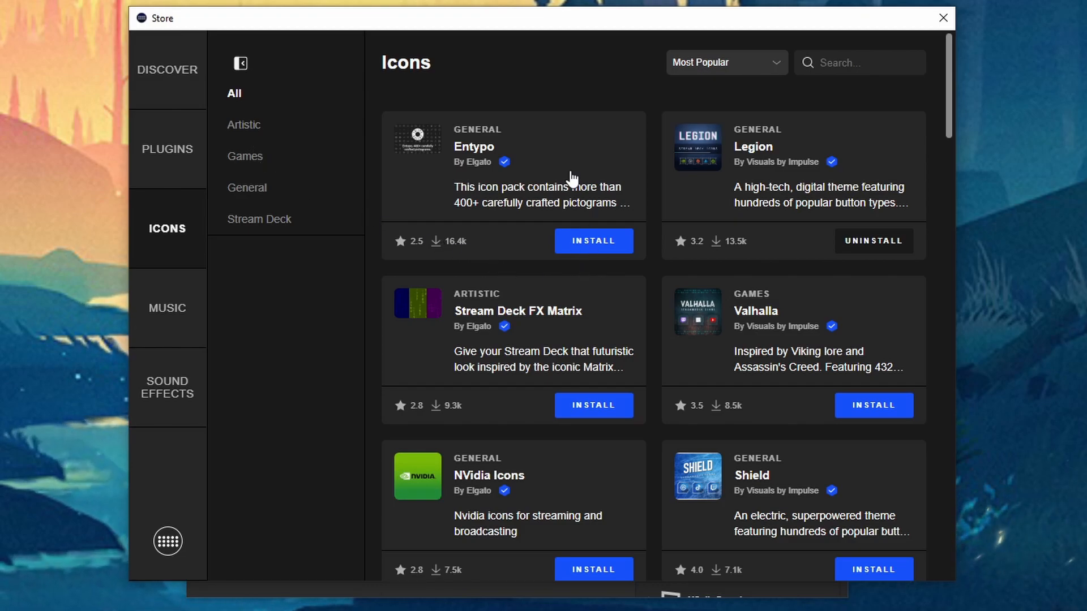
Step: View the Entypo icon pack's details page and return to the Store listing
{"action": "left_click", "coordinate": [474, 146]}
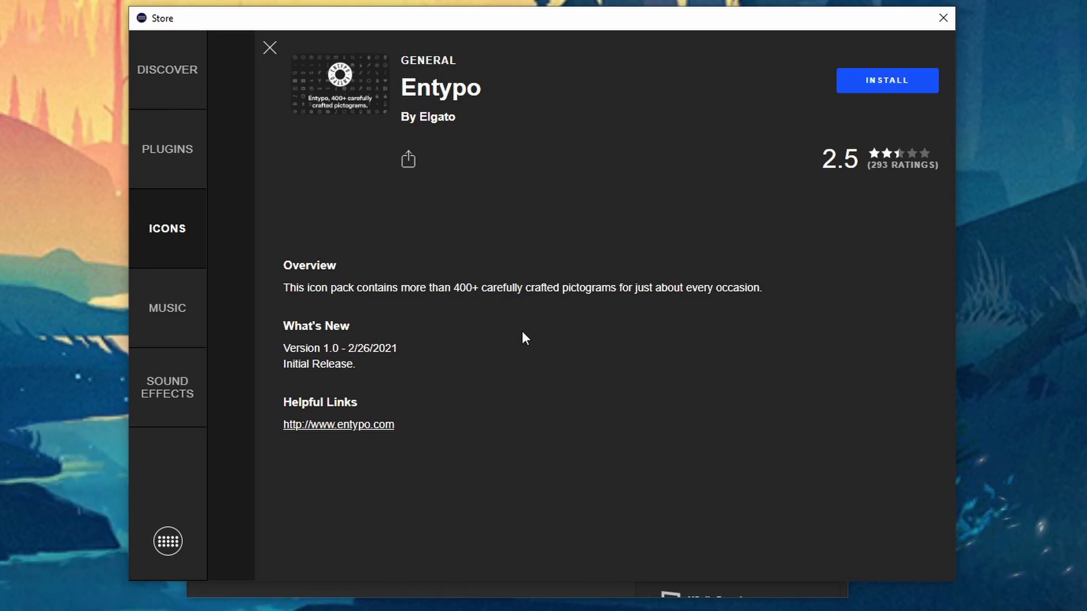
{"action": "mouse_move", "coordinate": [511, 423]}
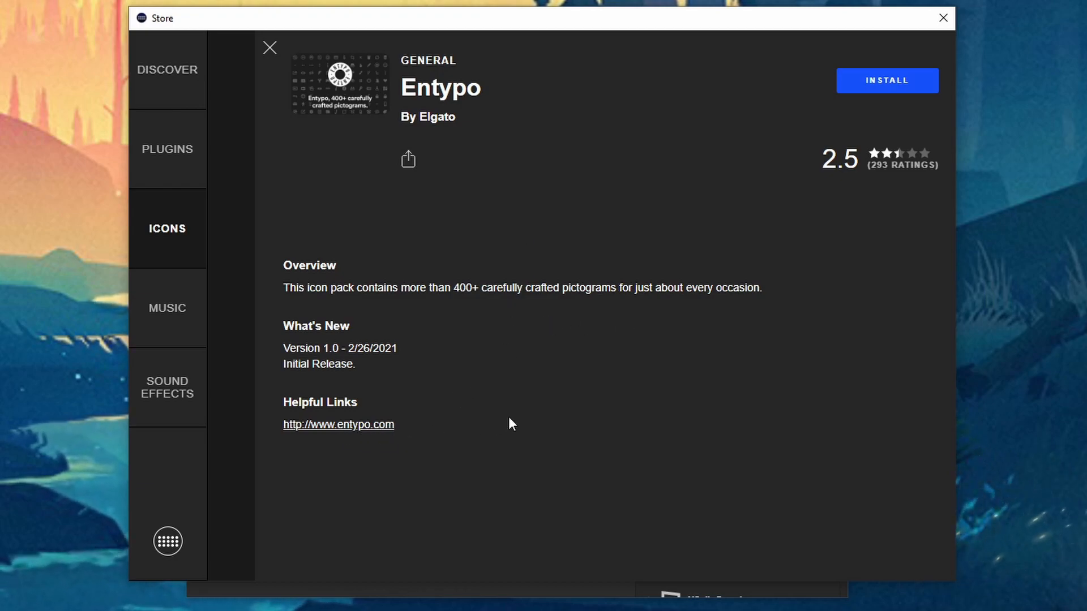
{"action": "mouse_move", "coordinate": [581, 200]}
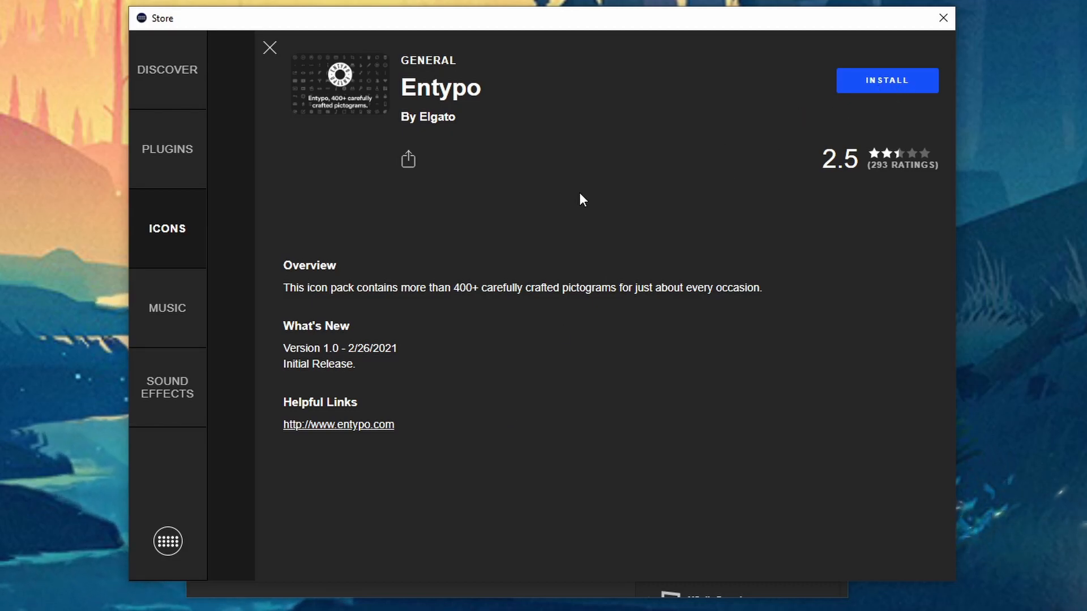
{"action": "left_click", "coordinate": [270, 47]}
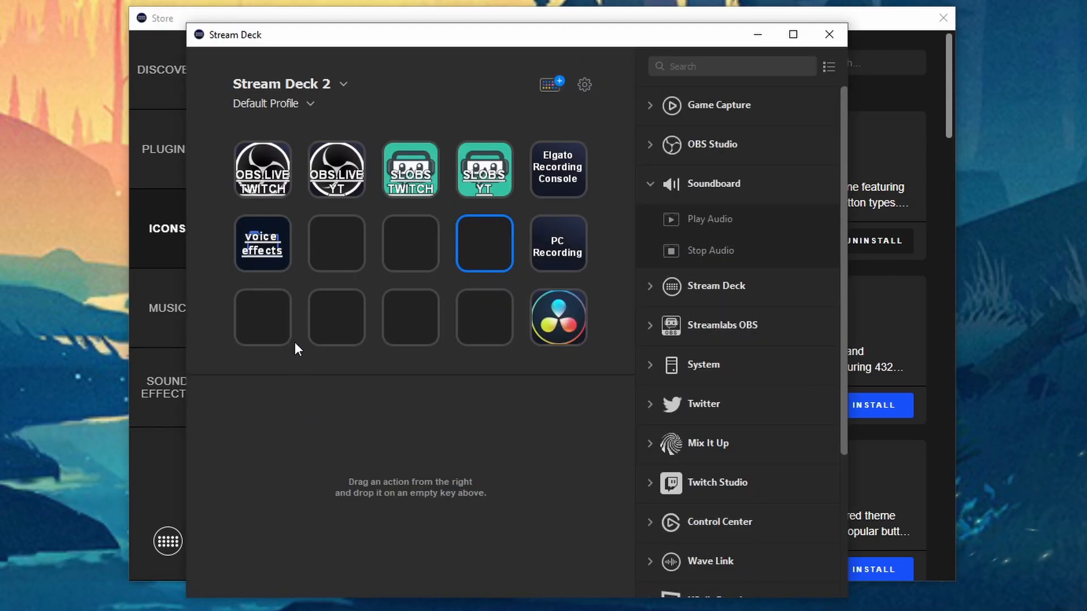
{"action": "mouse_move", "coordinate": [269, 277]}
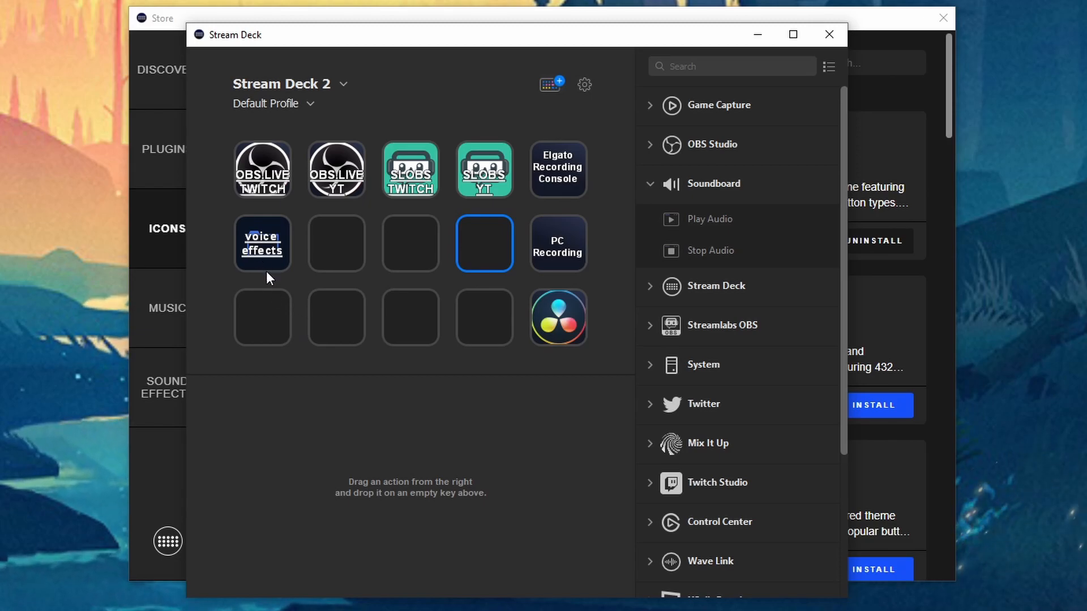
Step: Edit the voice effects folder key and browse the Icon Library with the Legion pack collapsed
{"action": "left_click", "coordinate": [262, 243]}
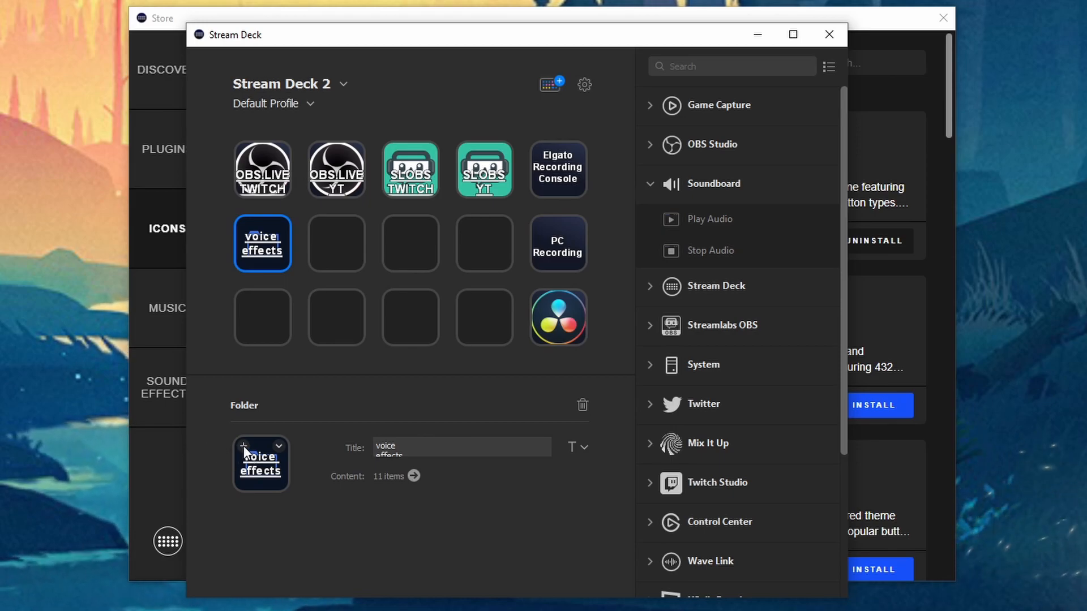
{"action": "left_click", "coordinate": [242, 444]}
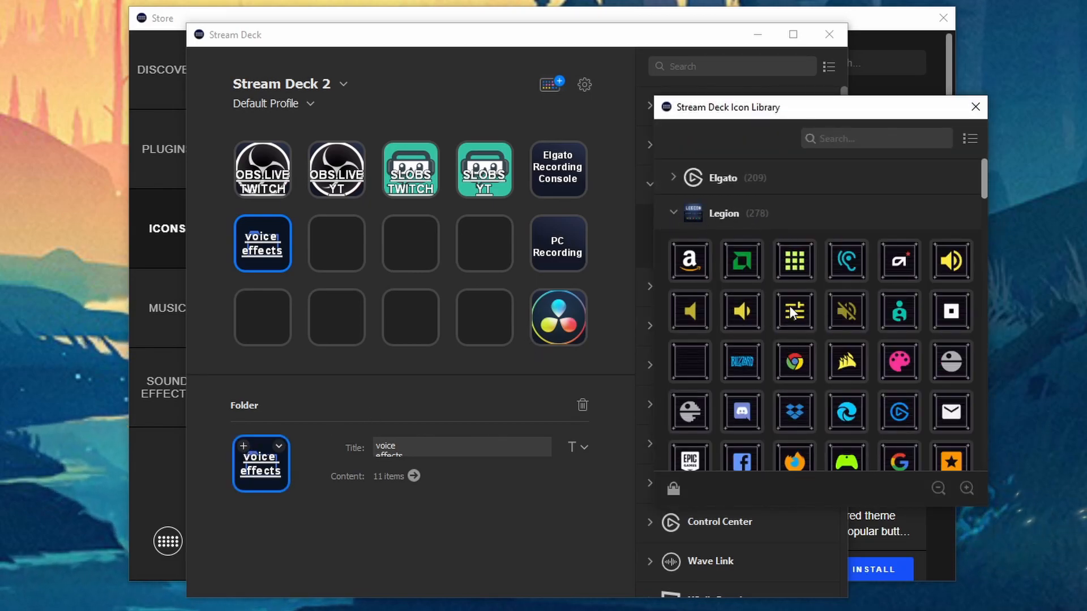
{"action": "left_click", "coordinate": [671, 213]}
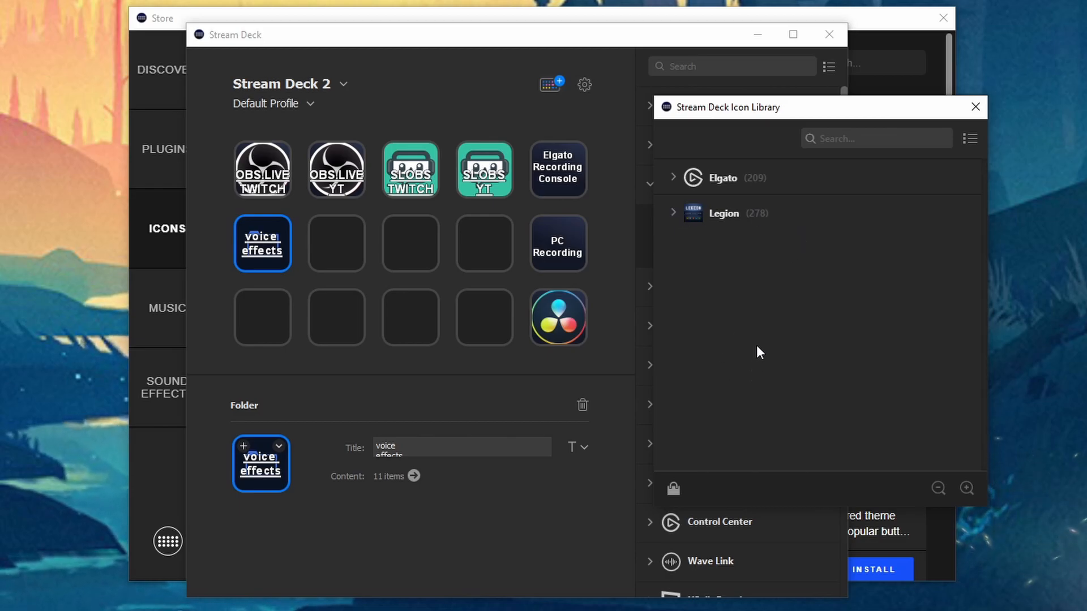
{"action": "mouse_move", "coordinate": [721, 299]}
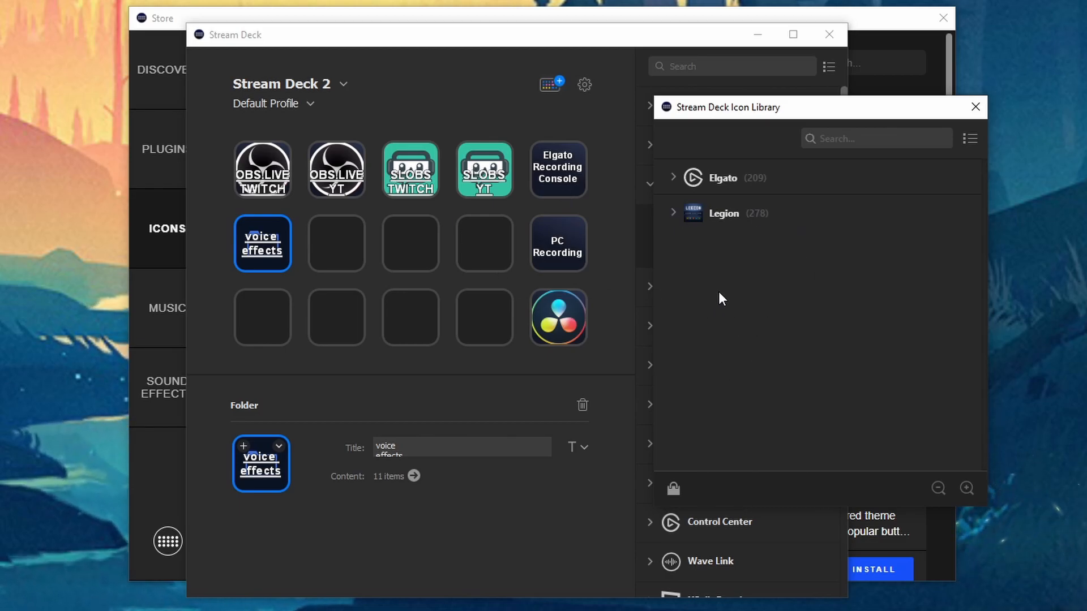
{"action": "mouse_move", "coordinate": [663, 229]}
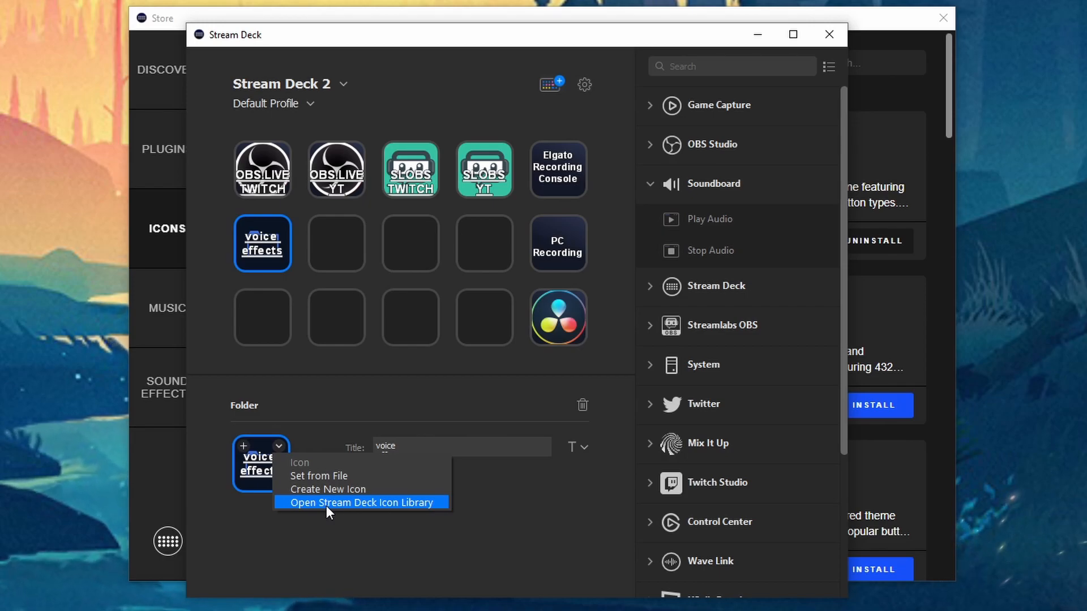
Step: Give the voice effects folder key the pink palette icon from the Legion pack
{"action": "left_click", "coordinate": [359, 503]}
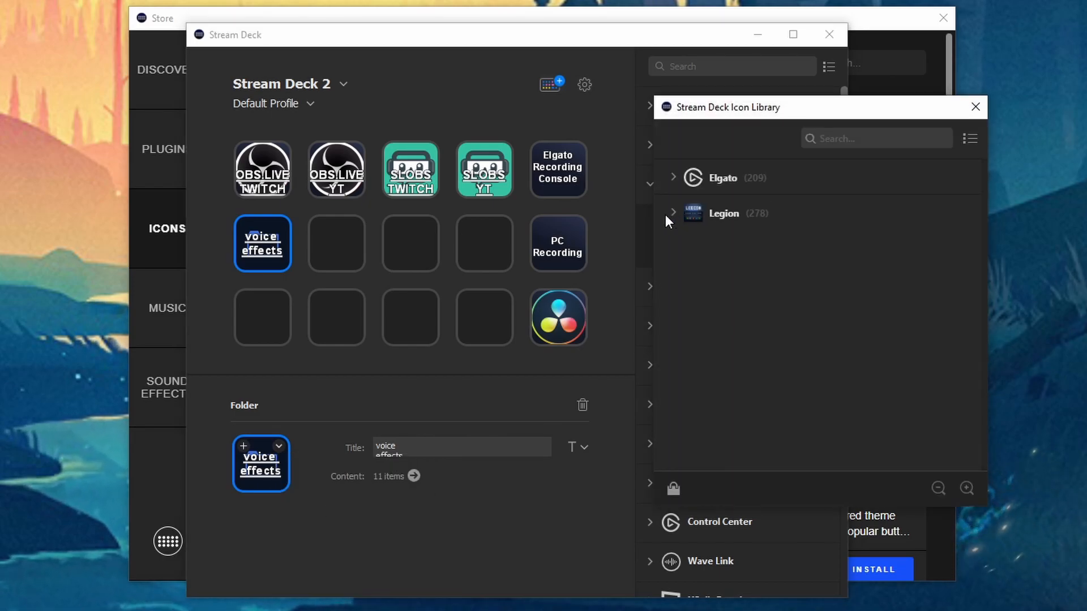
{"action": "left_click", "coordinate": [672, 214]}
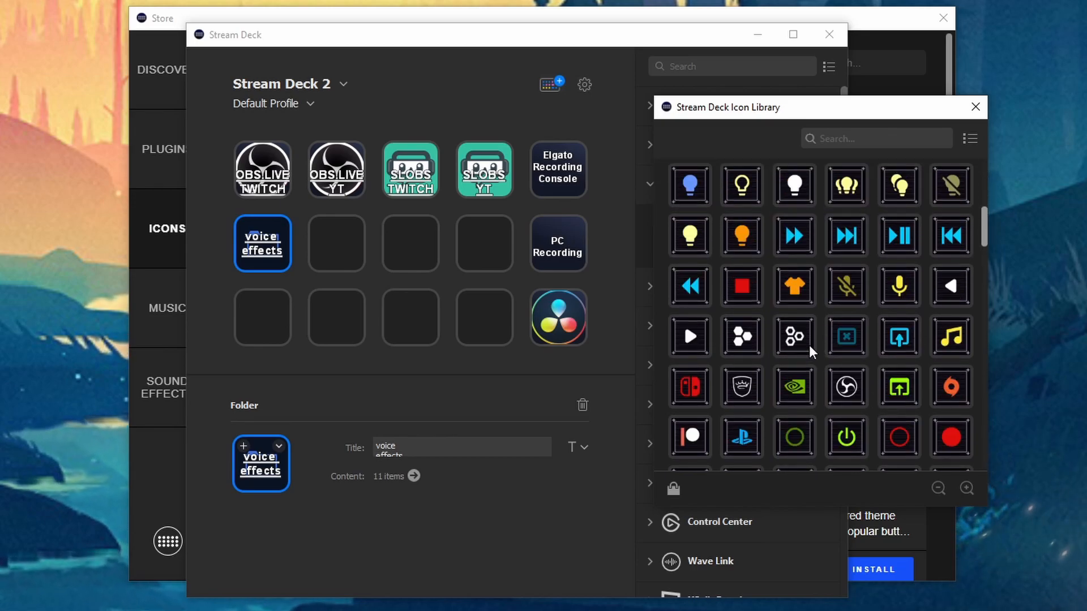
{"action": "scroll", "scroll_direction": "down", "scroll_amount": 3}
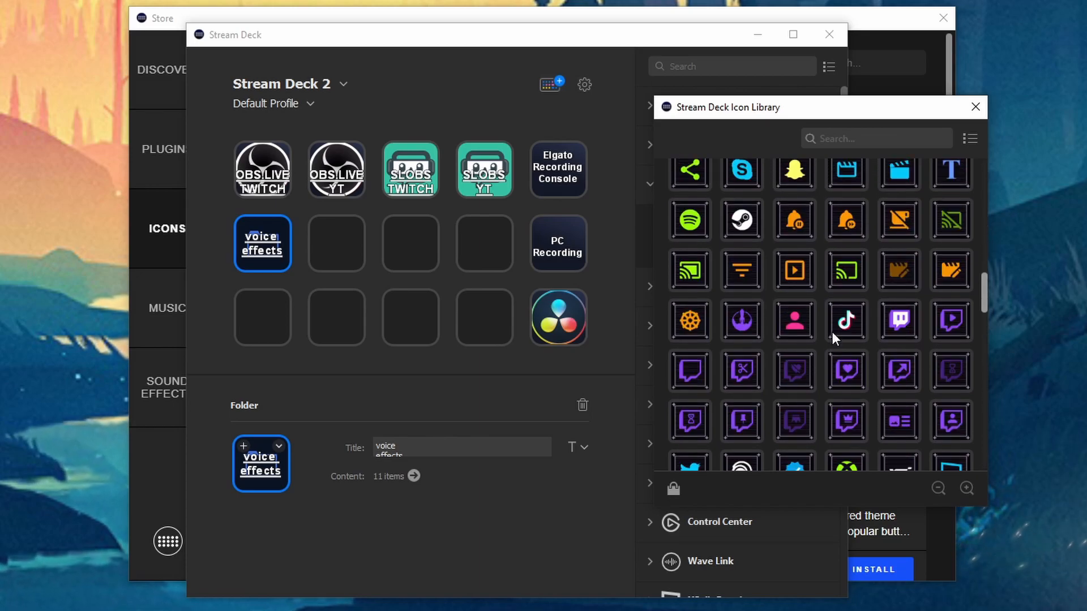
{"action": "scroll", "scroll_direction": "down", "scroll_amount": 3}
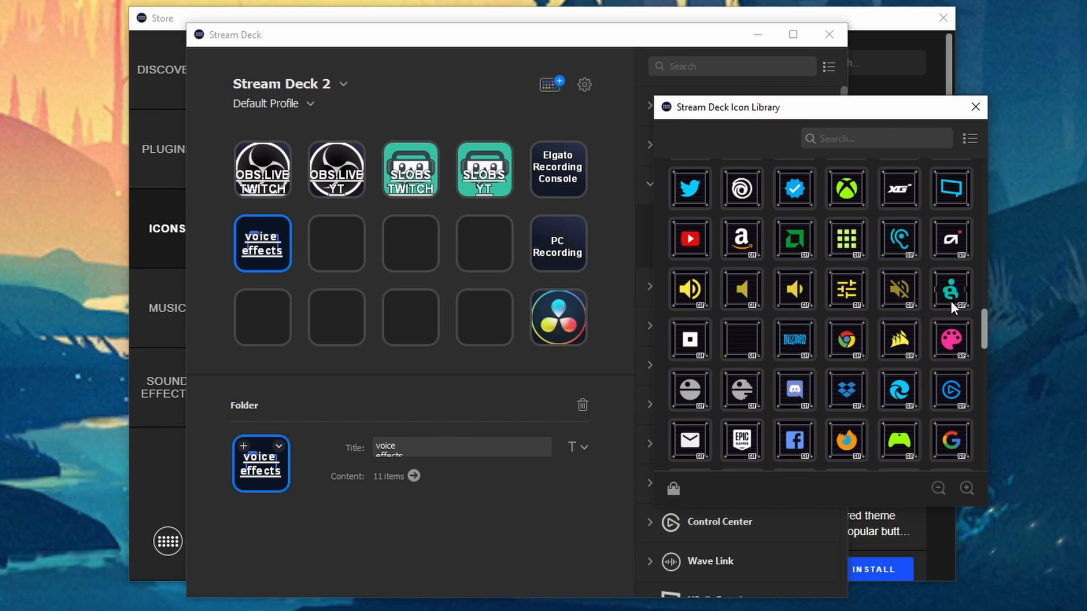
{"action": "mouse_move", "coordinate": [952, 339]}
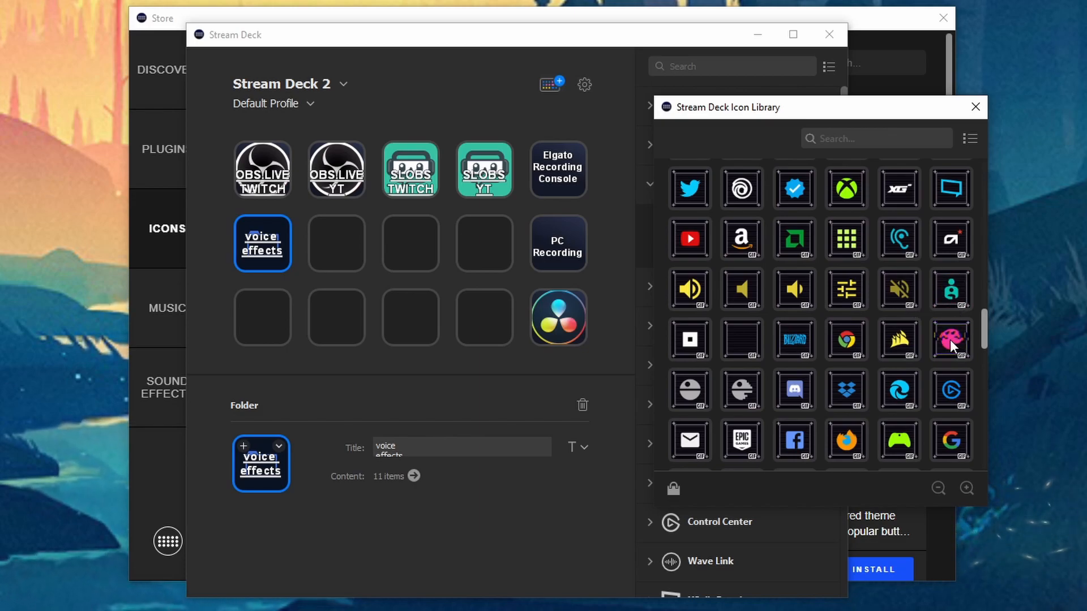
{"action": "left_click", "coordinate": [952, 340]}
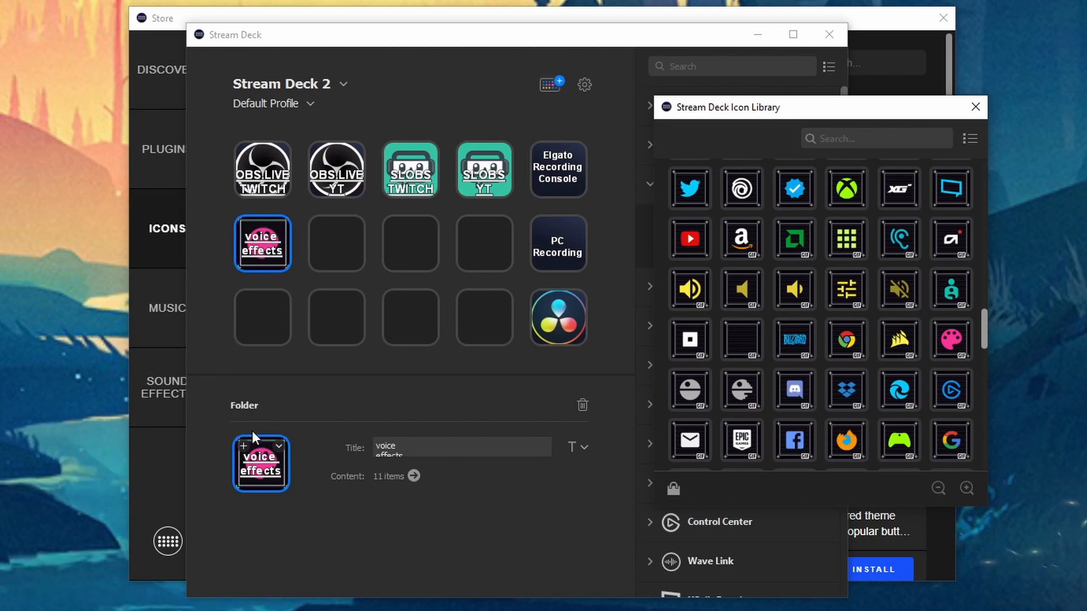
{"action": "mouse_move", "coordinate": [284, 332]}
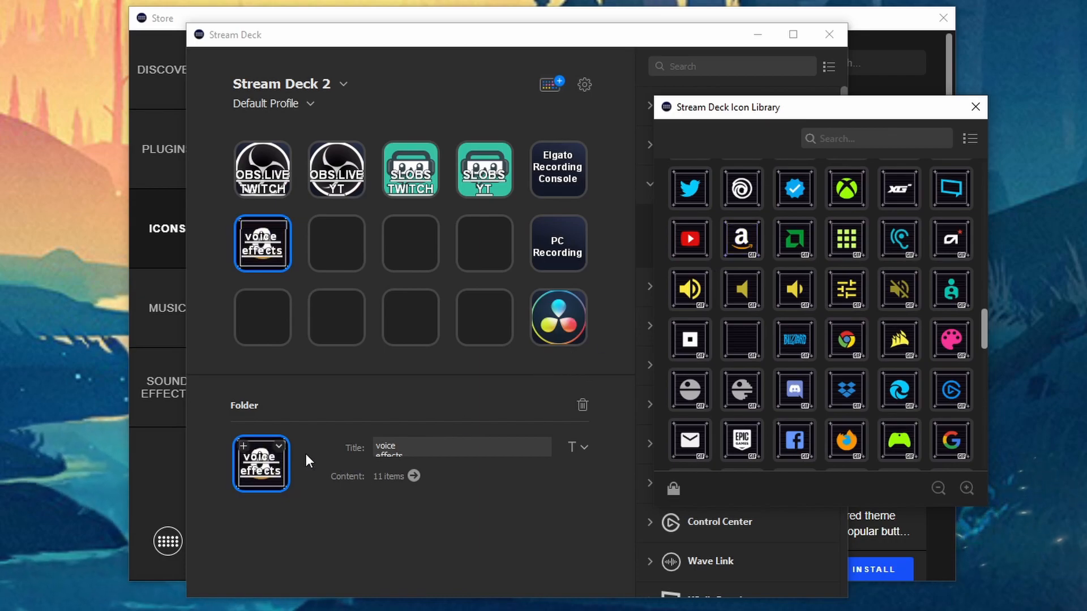
Step: Reset the voice effects folder key to its default icon and reopen its icon options
{"action": "left_click", "coordinate": [278, 446]}
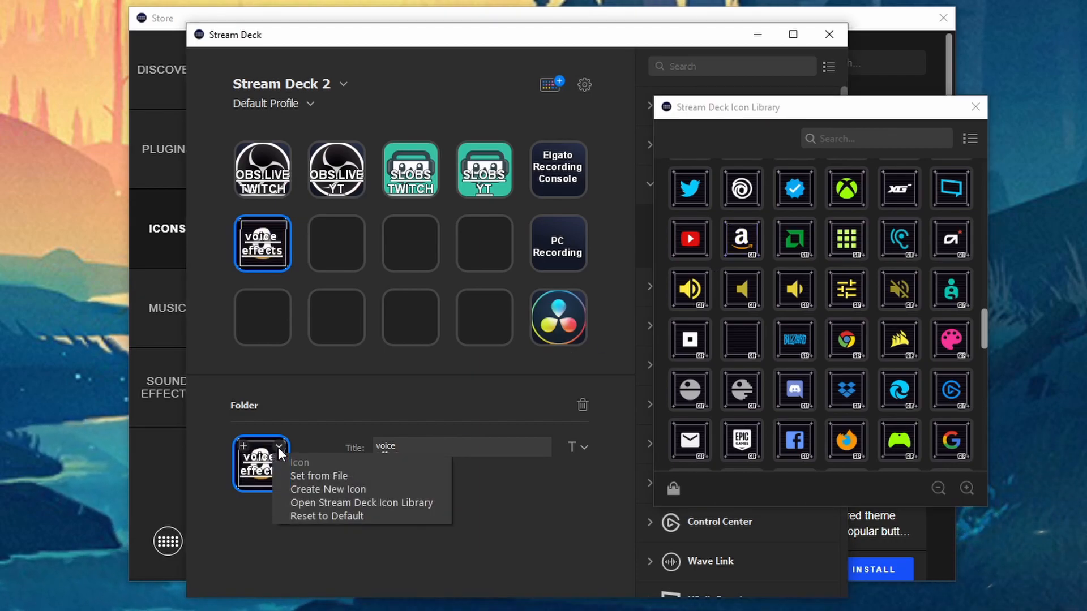
{"action": "mouse_move", "coordinate": [326, 516]}
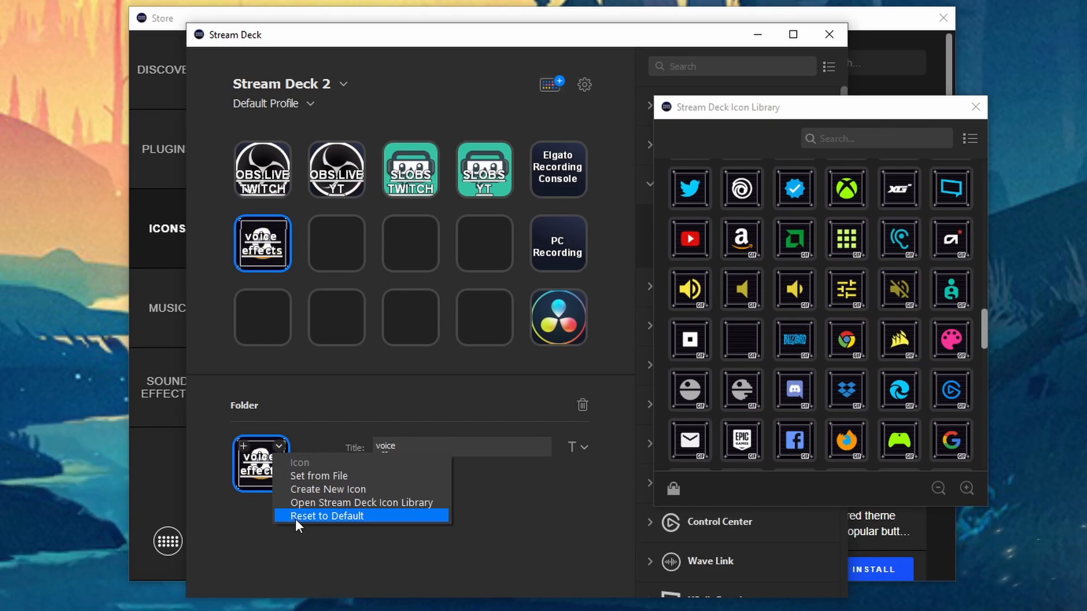
{"action": "left_click", "coordinate": [327, 517]}
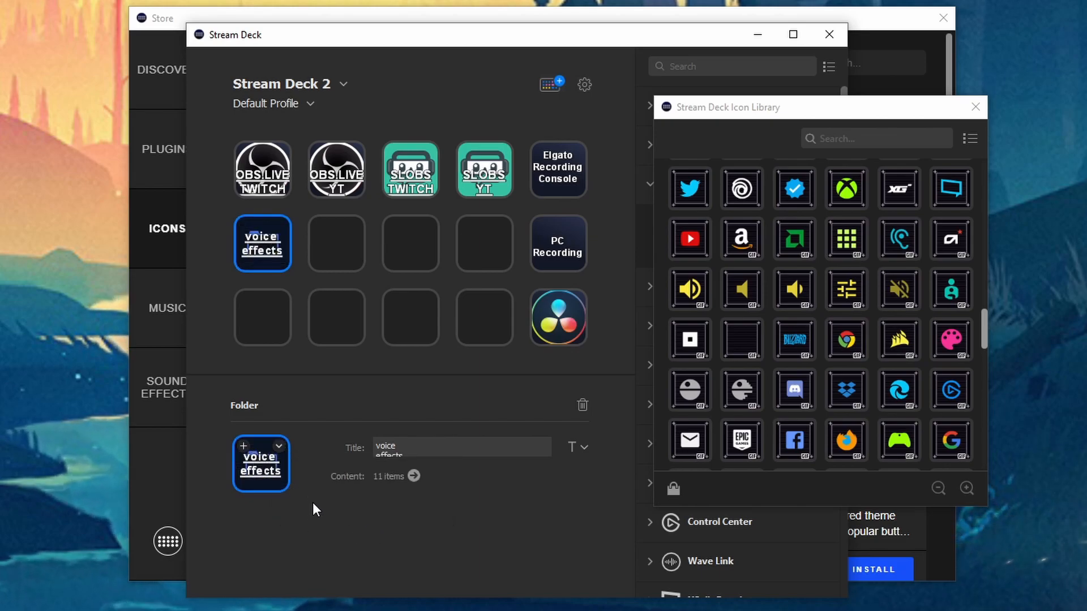
{"action": "left_click", "coordinate": [280, 446]}
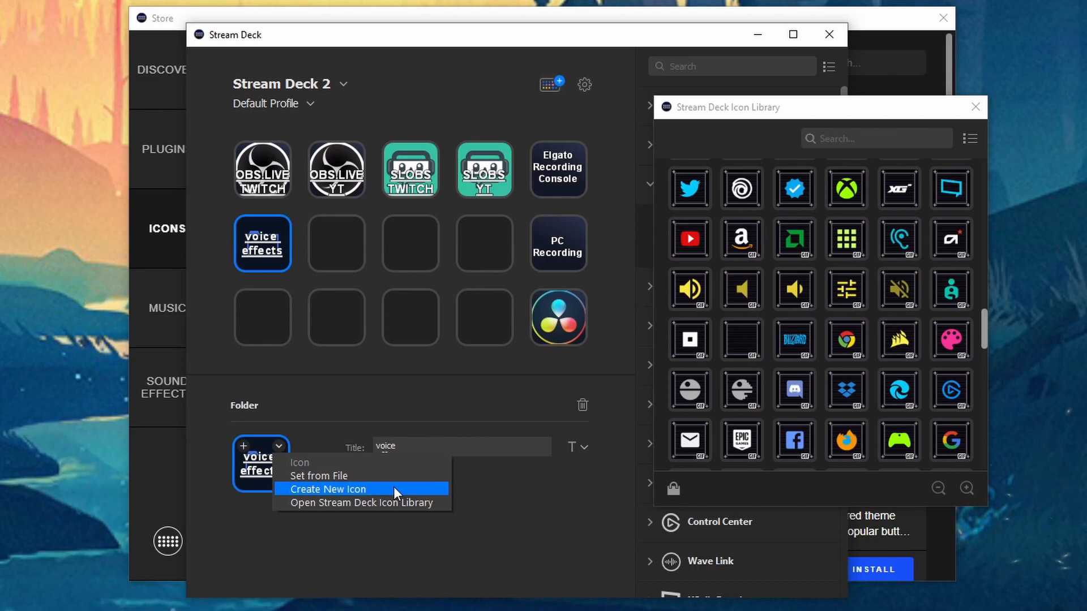
{"action": "mouse_move", "coordinate": [447, 471]}
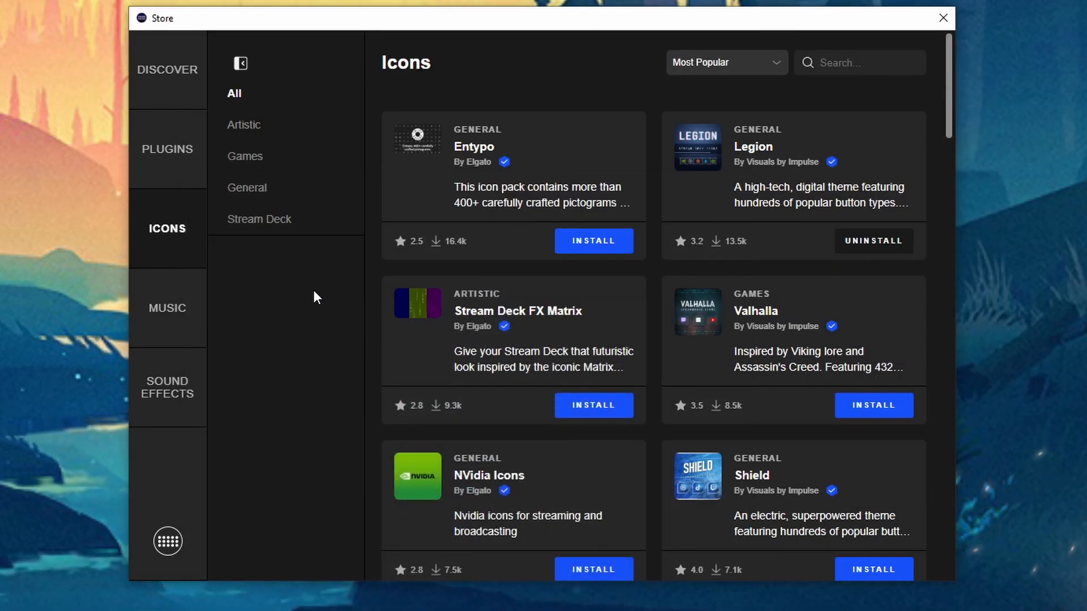
Step: Switch the Store to its Music section, bringing up the copyright help page
{"action": "left_click", "coordinate": [166, 308]}
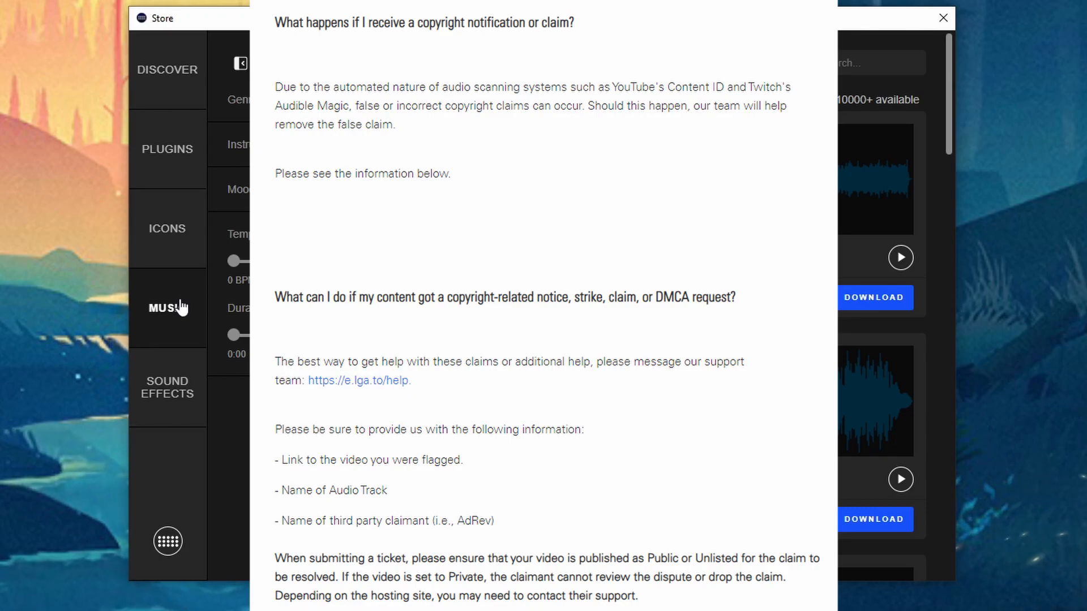
Step: Dismiss the copyright page, collapse the Genre filter and download the track Deep Thoughts Full
{"action": "left_click", "coordinate": [943, 18]}
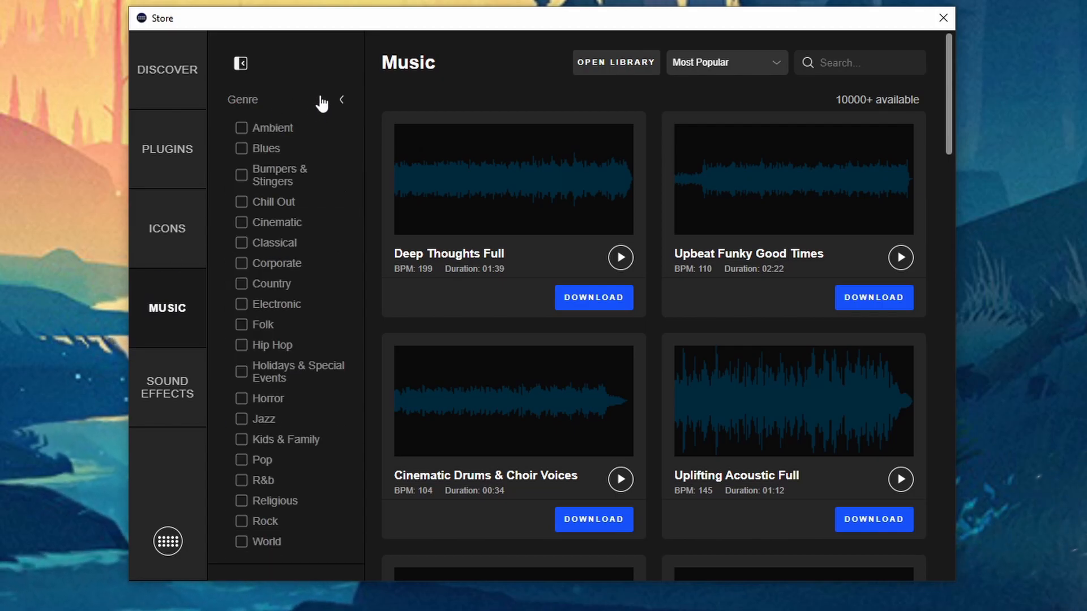
{"action": "left_click", "coordinate": [339, 100]}
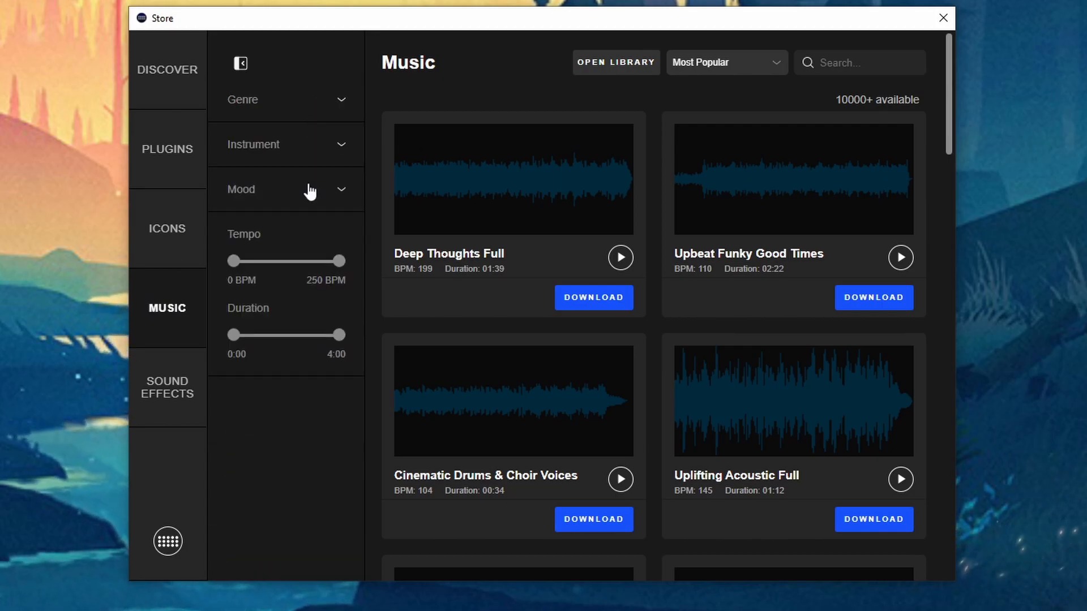
{"action": "left_click_drag", "start_coordinate": [339, 262], "coordinate": [319, 261]}
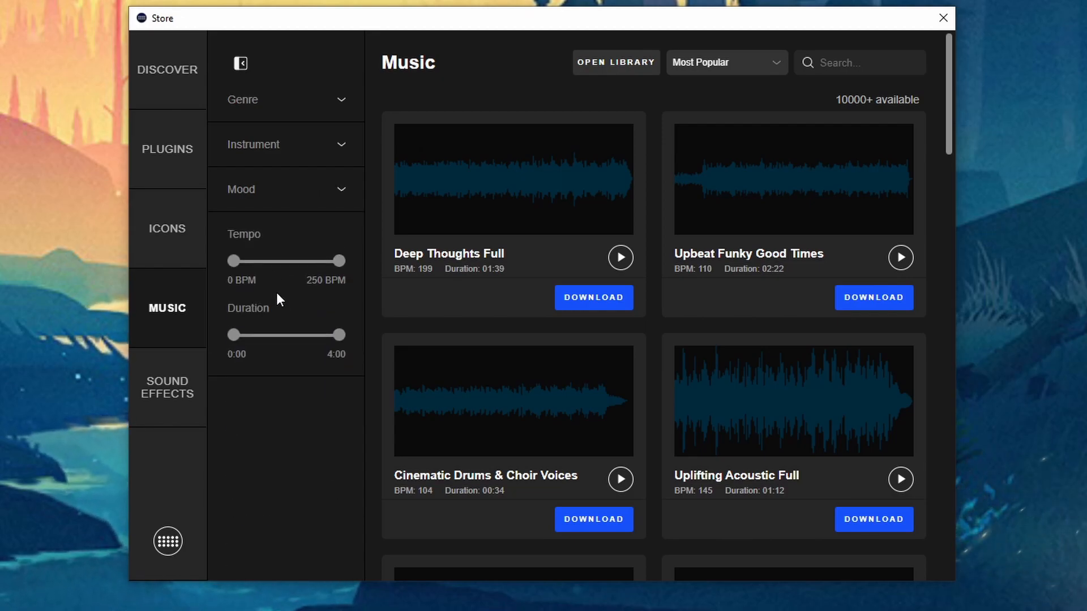
{"action": "mouse_move", "coordinate": [408, 308]}
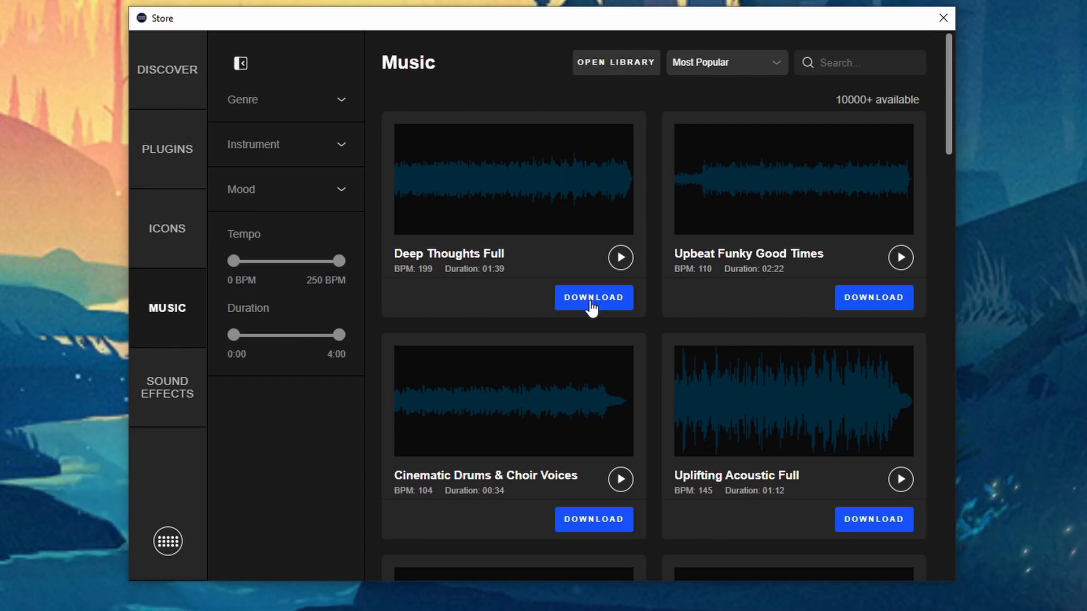
{"action": "left_click", "coordinate": [592, 297]}
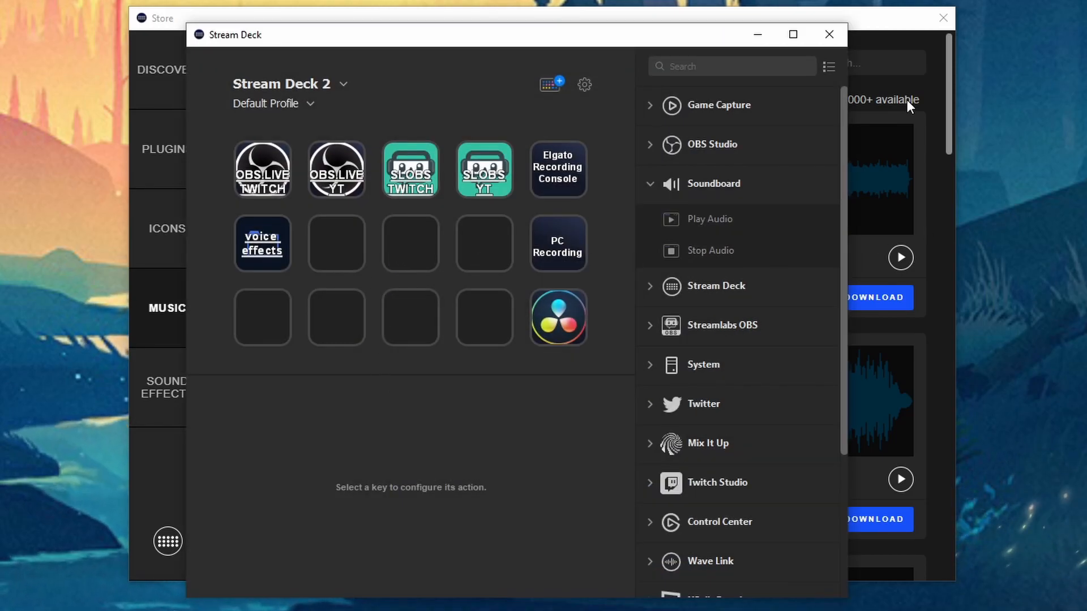
{"action": "mouse_move", "coordinate": [700, 244]}
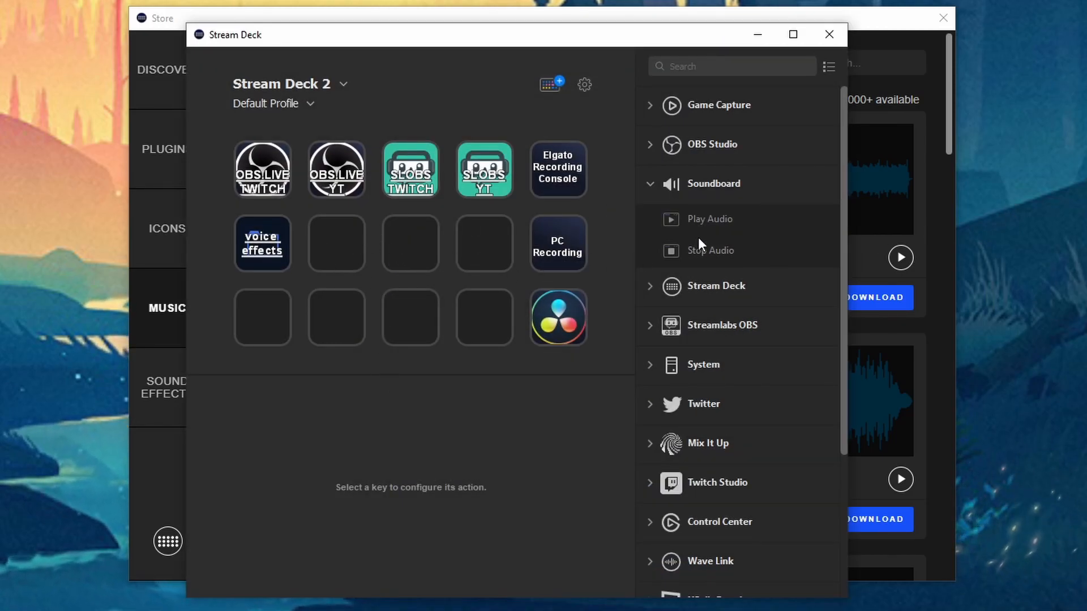
Step: Place a Soundboard Play Audio action on the empty key beside the voice effects folder
{"action": "left_click_drag", "start_coordinate": [709, 219], "coordinate": [336, 243]}
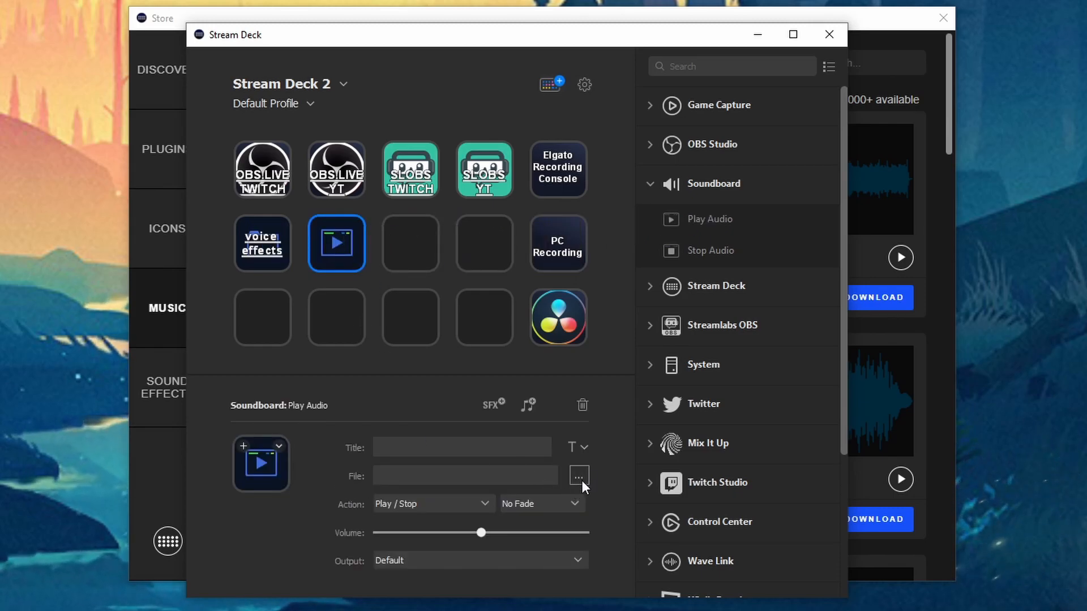
{"action": "mouse_move", "coordinate": [466, 503]}
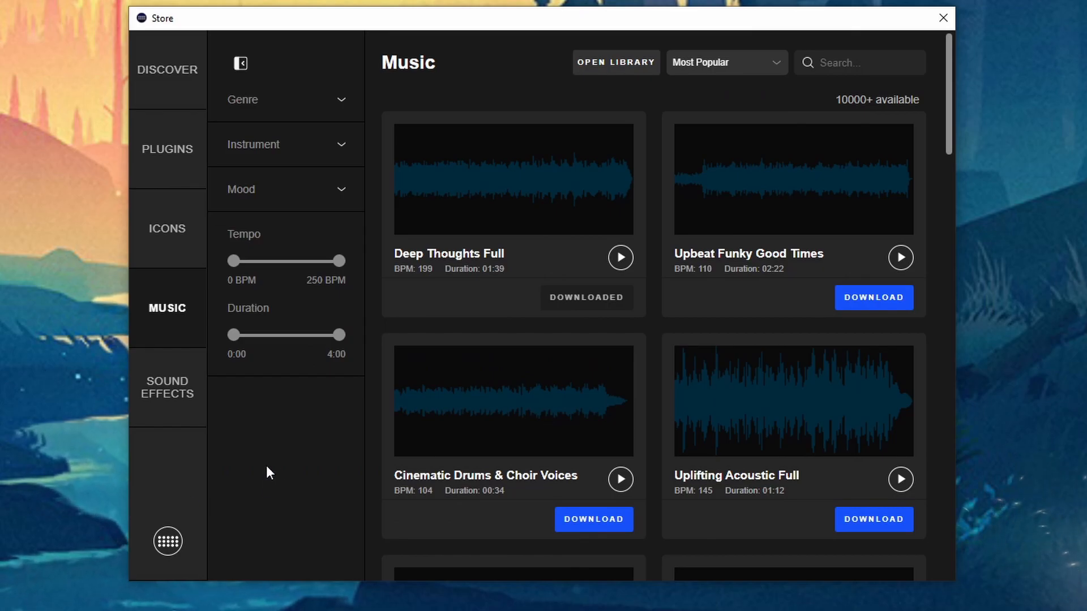
{"action": "mouse_move", "coordinate": [491, 313]}
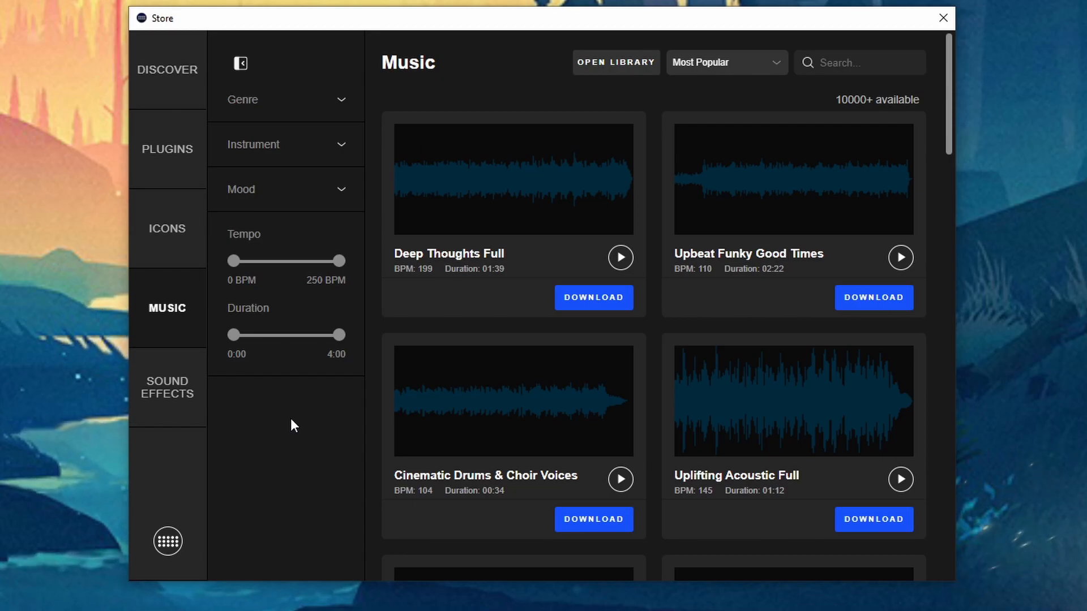
{"action": "mouse_move", "coordinate": [257, 416]}
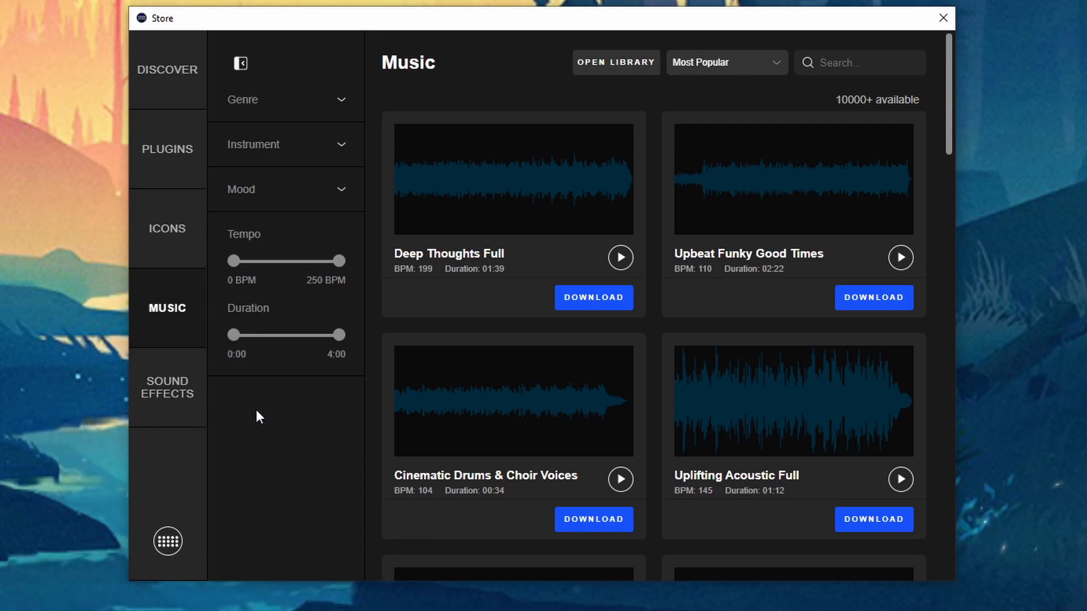
Step: Switch the Store to its Sound Effects section while the clips load
{"action": "left_click", "coordinate": [166, 388]}
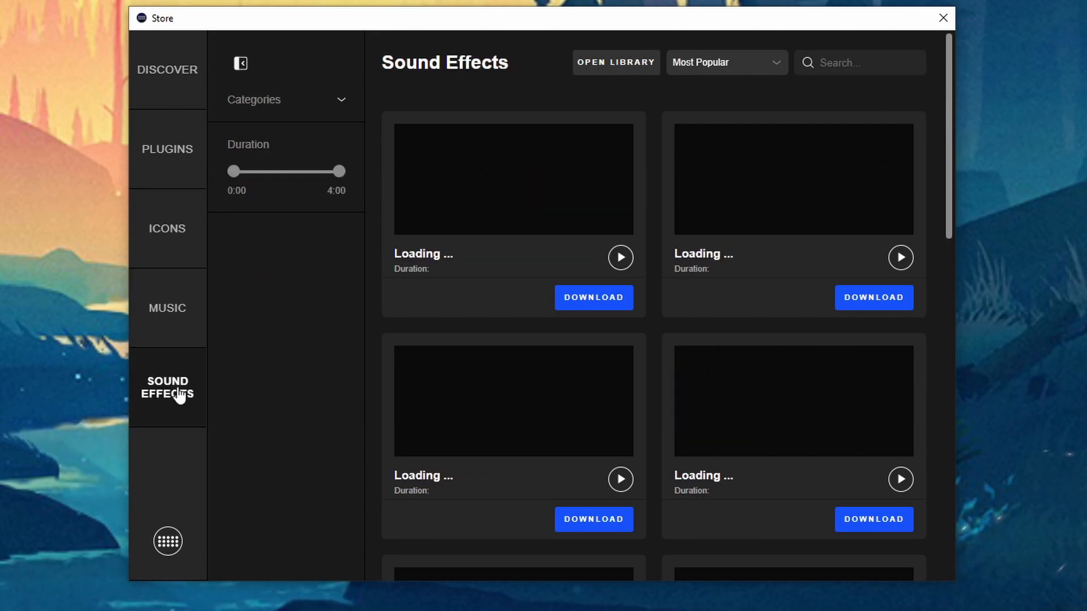
Step: Browse the loaded Sound Effects clips such as Fast Strong Wind Whooshes and Record Scratch
{"action": "left_click", "coordinate": [283, 100]}
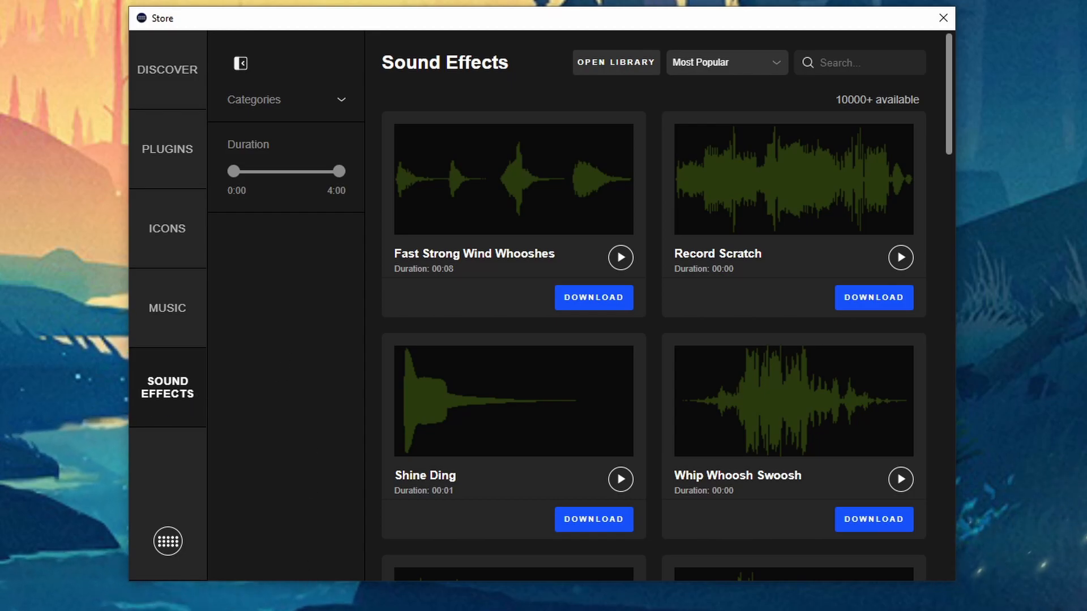
{"action": "left_click", "coordinate": [167, 69]}
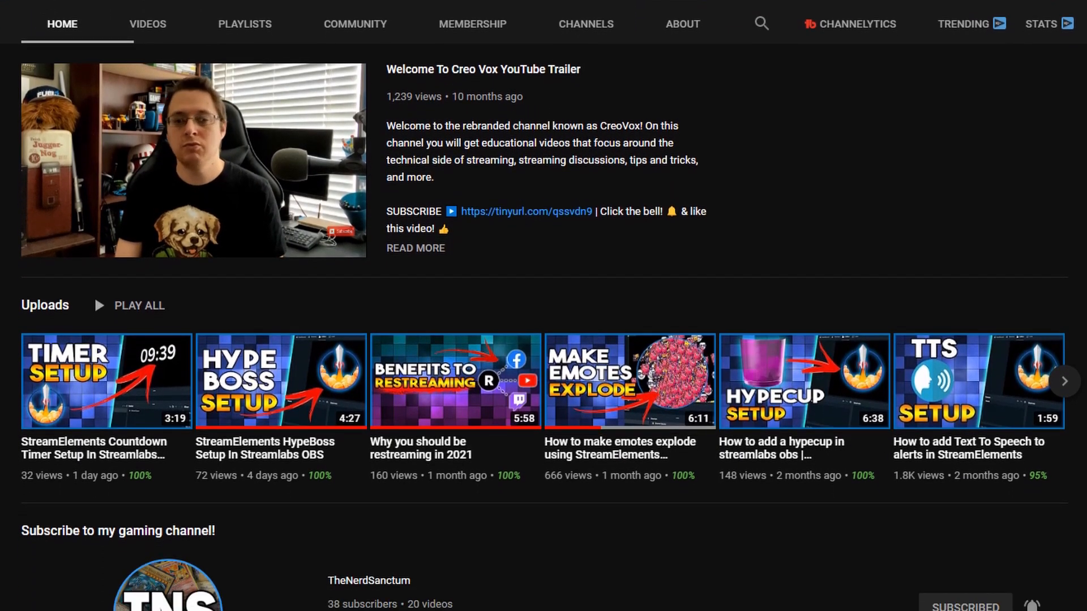
{"action": "scroll", "scroll_direction": "down", "scroll_amount": 3}
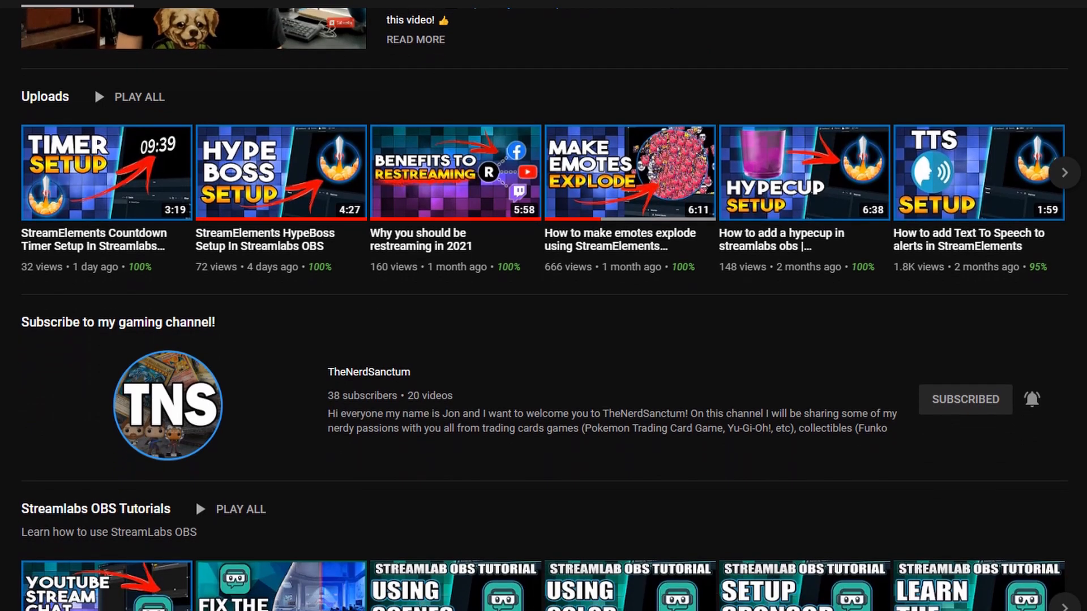
{"action": "scroll", "scroll_direction": "down", "scroll_amount": 3}
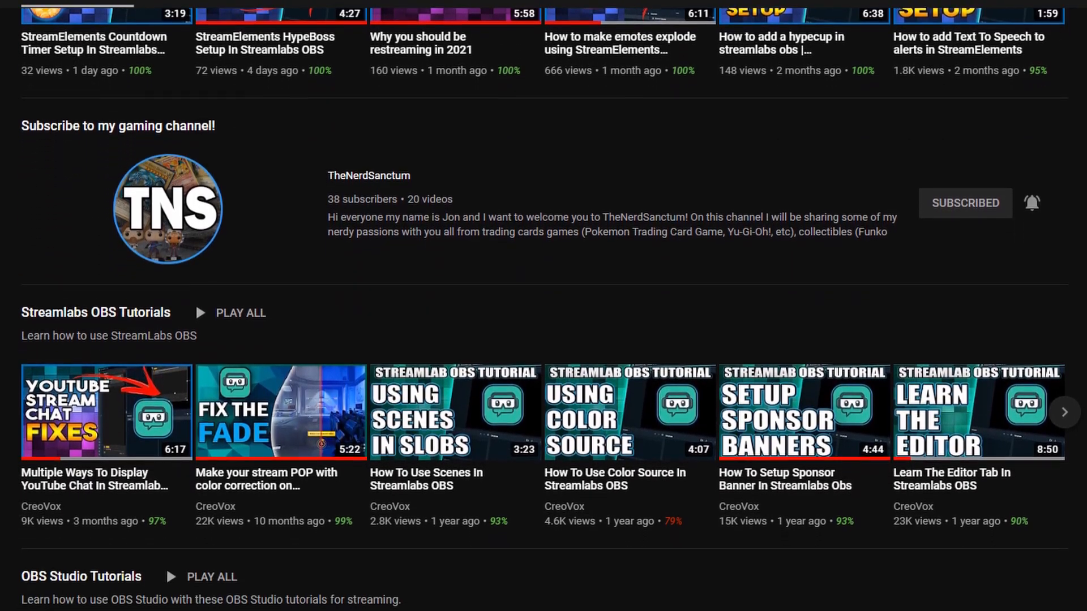
{"action": "scroll", "scroll_direction": "down", "scroll_amount": 3}
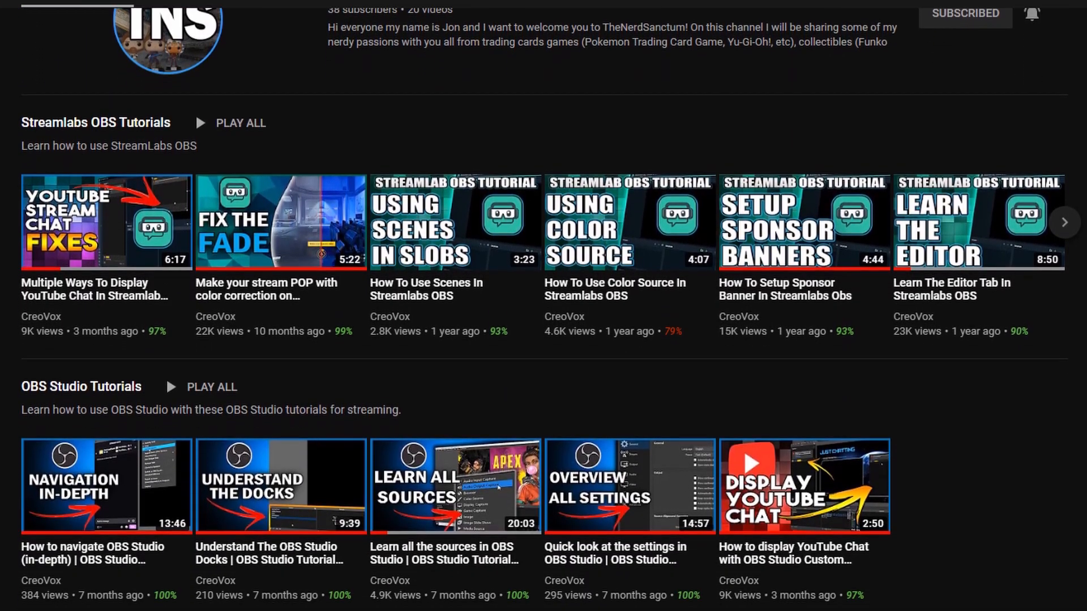
{"action": "scroll", "scroll_direction": "down", "scroll_amount": 3}
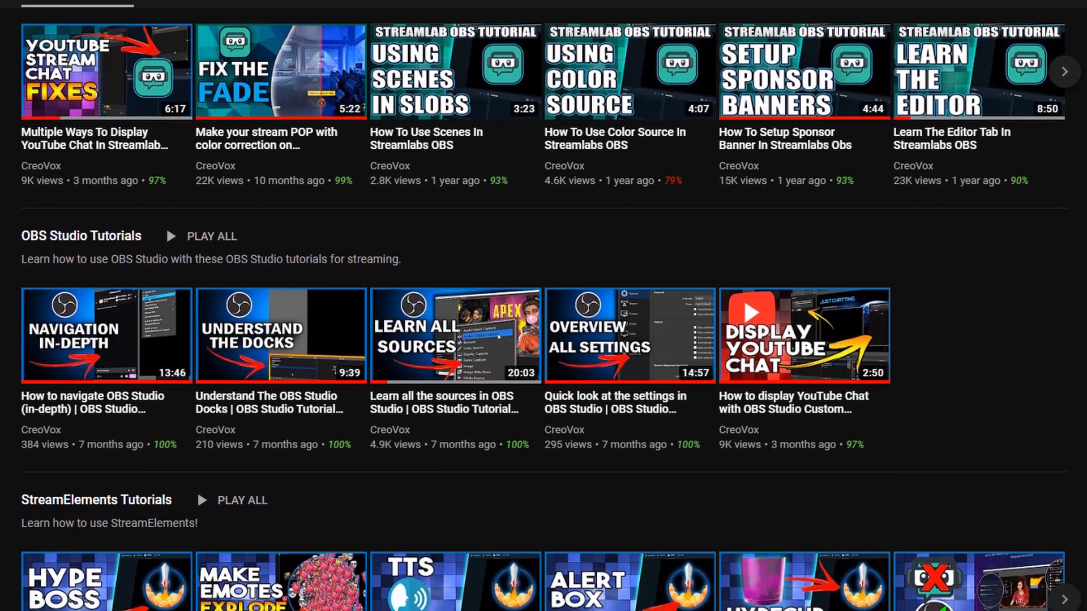
{"action": "scroll", "scroll_direction": "down", "scroll_amount": 3}
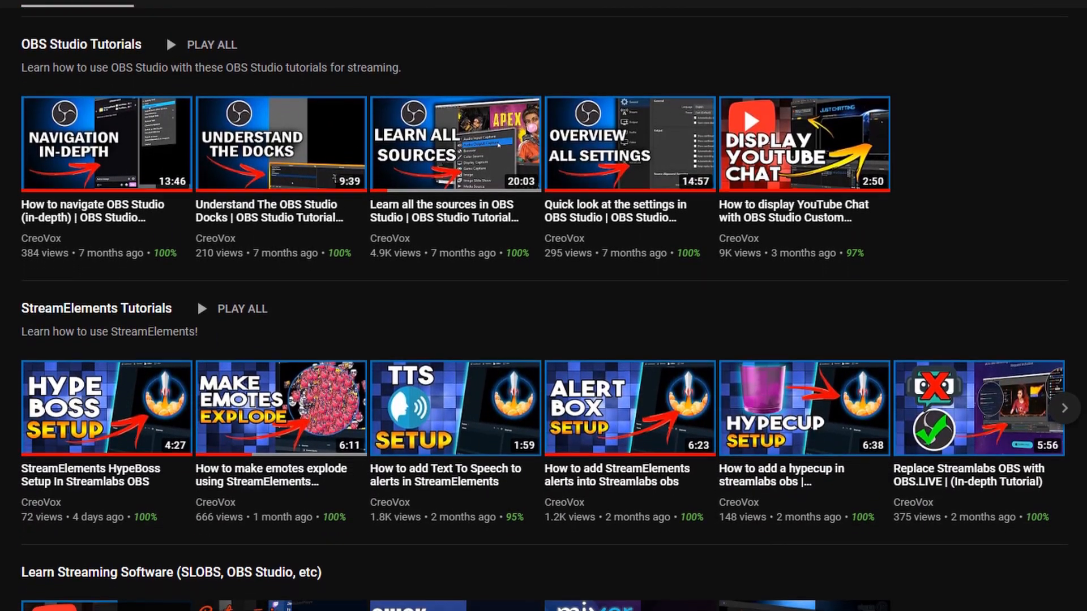
{"action": "scroll", "scroll_direction": "down", "scroll_amount": 3}
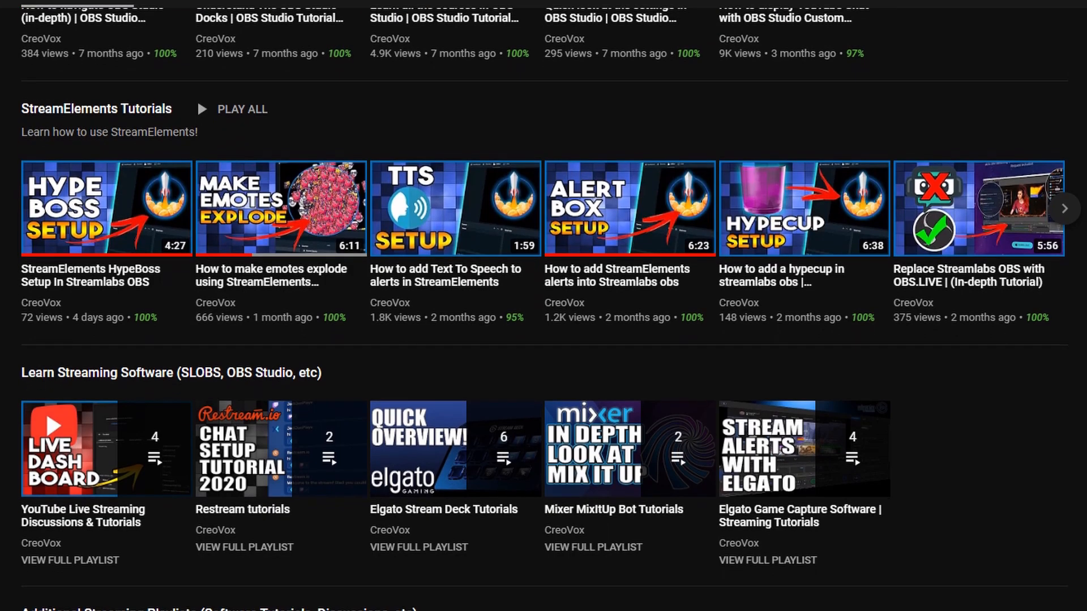
{"action": "scroll", "scroll_direction": "down", "scroll_amount": 3}
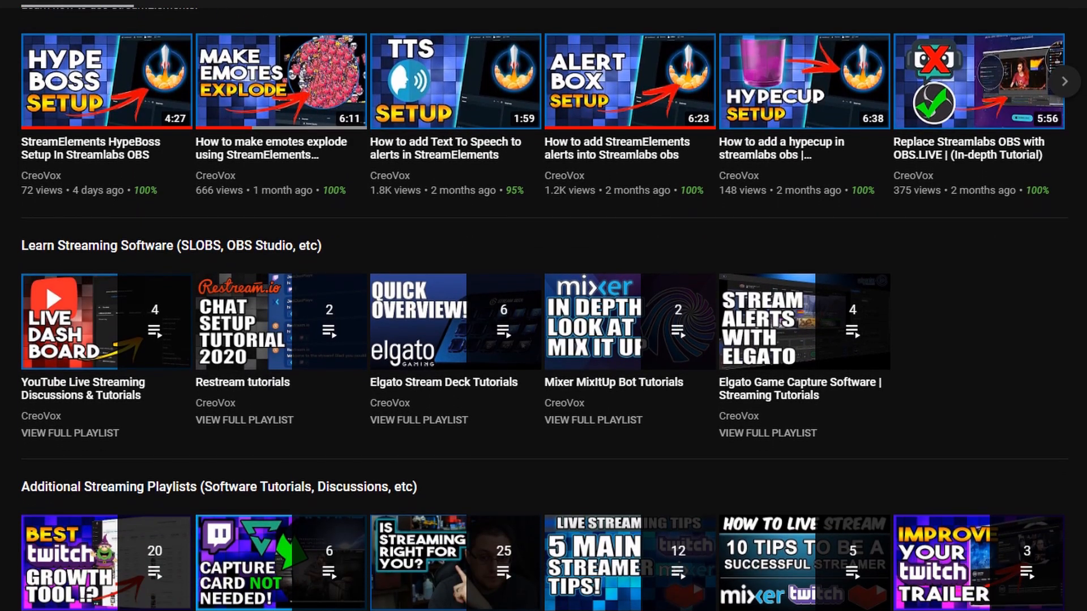